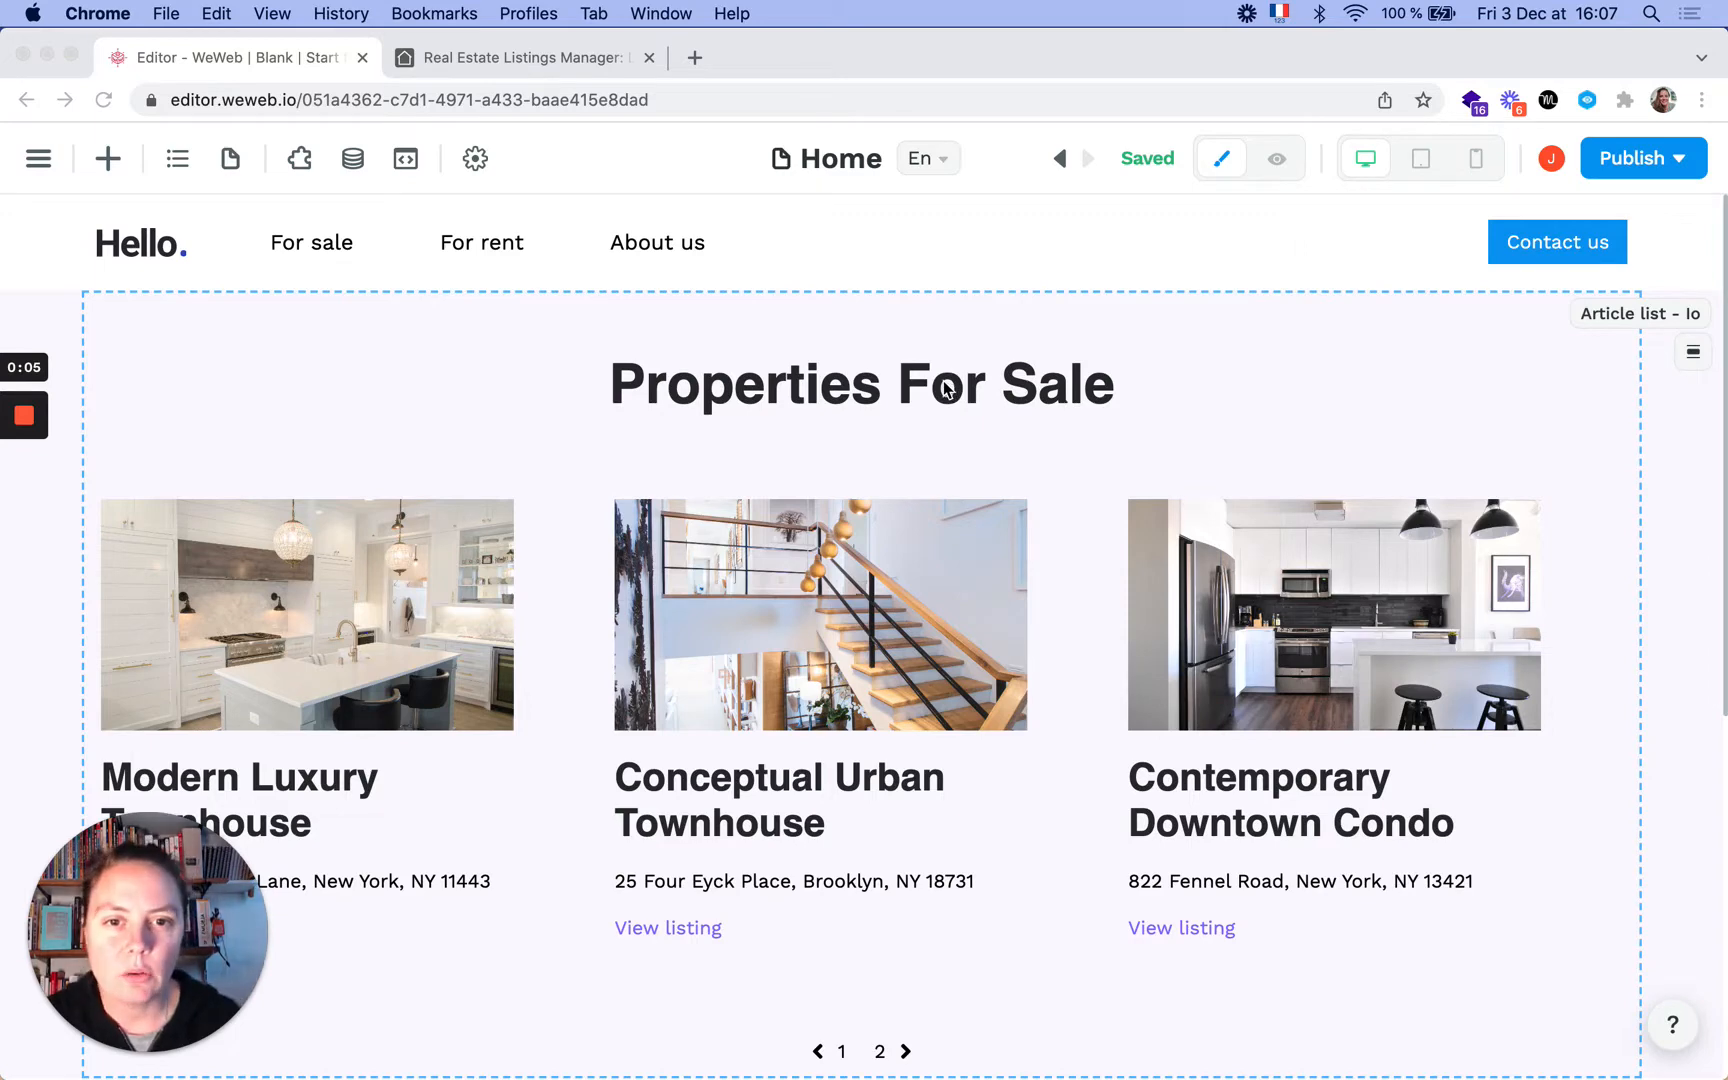
# Step: Edit the H2 heading to read 'Properties For Sale in Brooklyn'
pyautogui.click(860, 384)
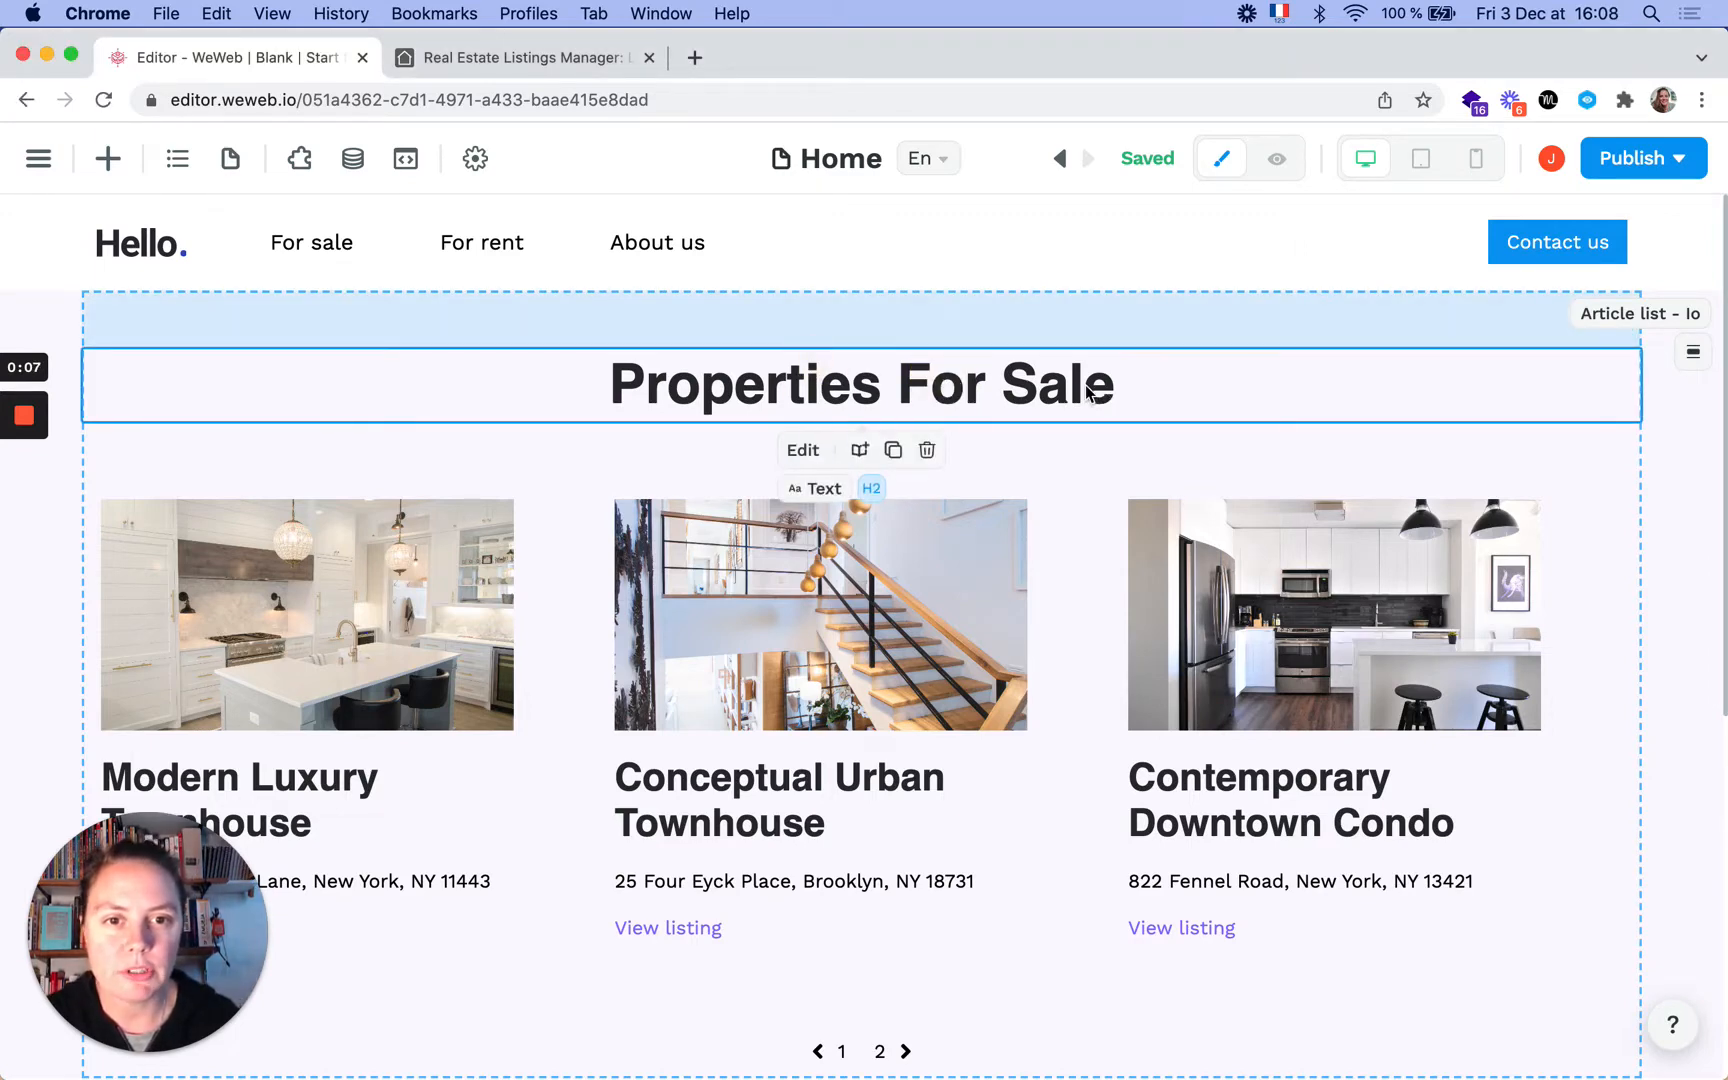
pyautogui.write('in')
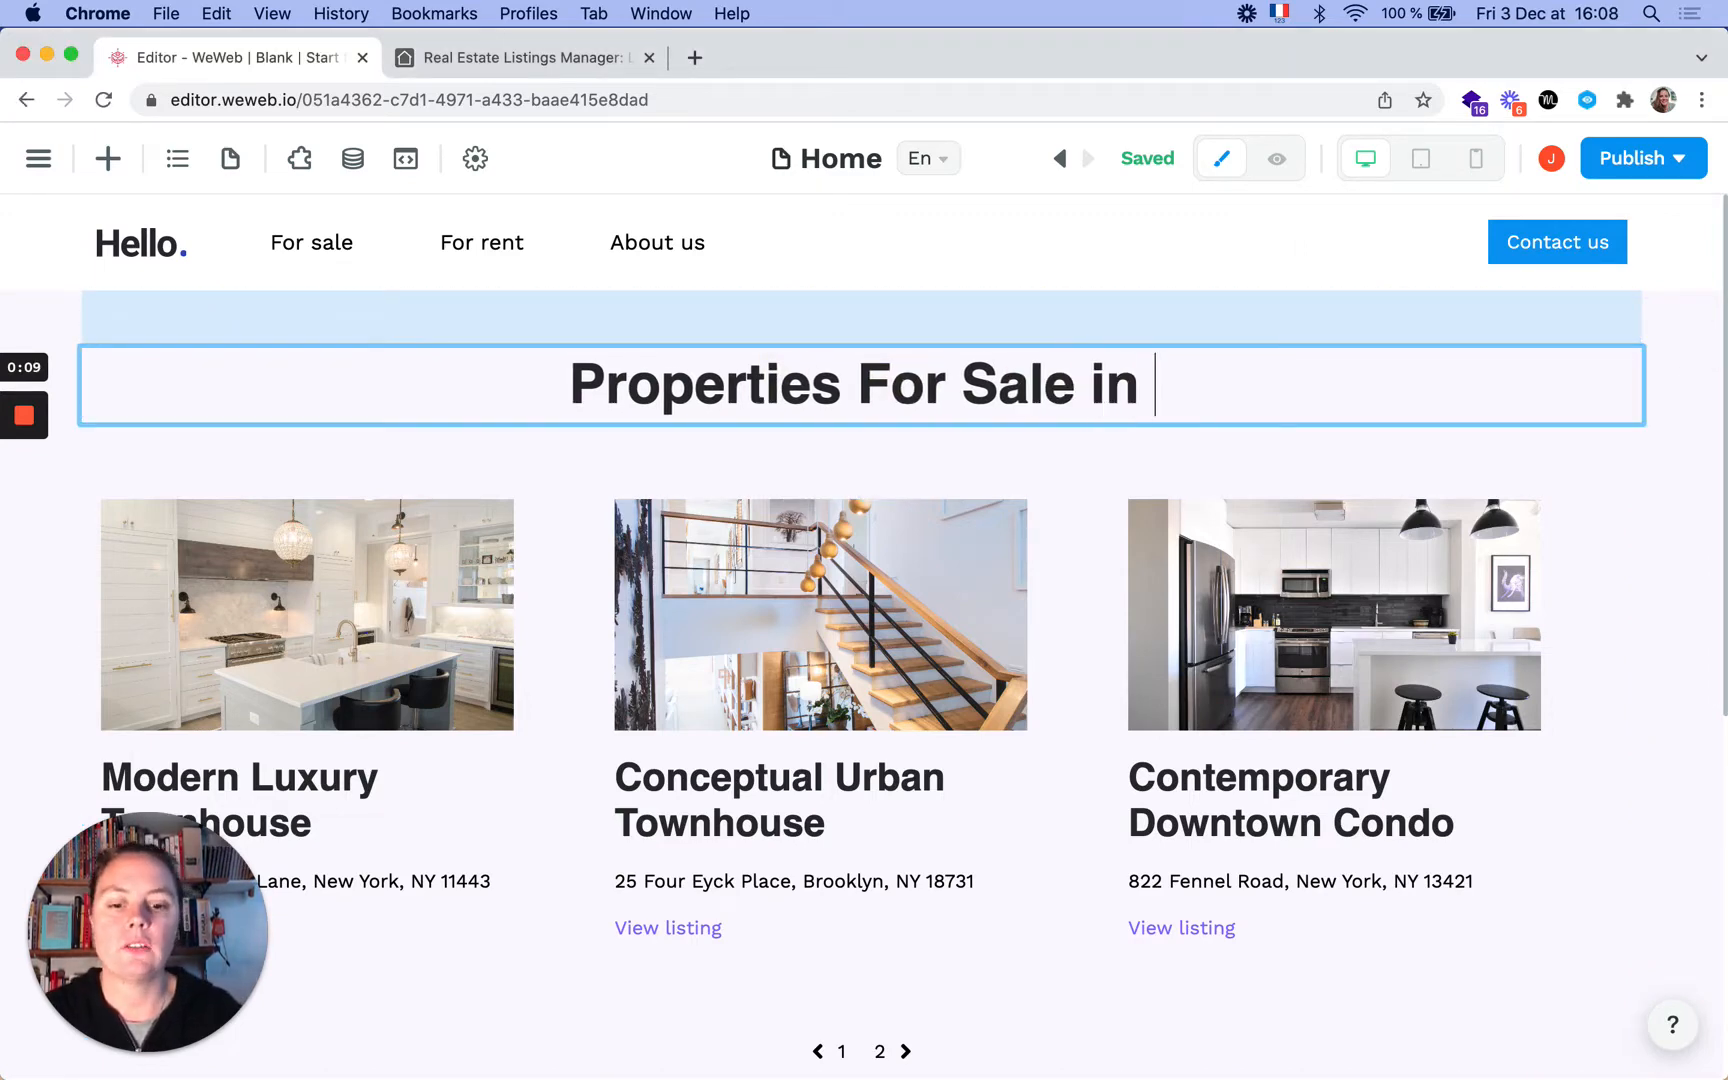
pyautogui.write('Brooklyn')
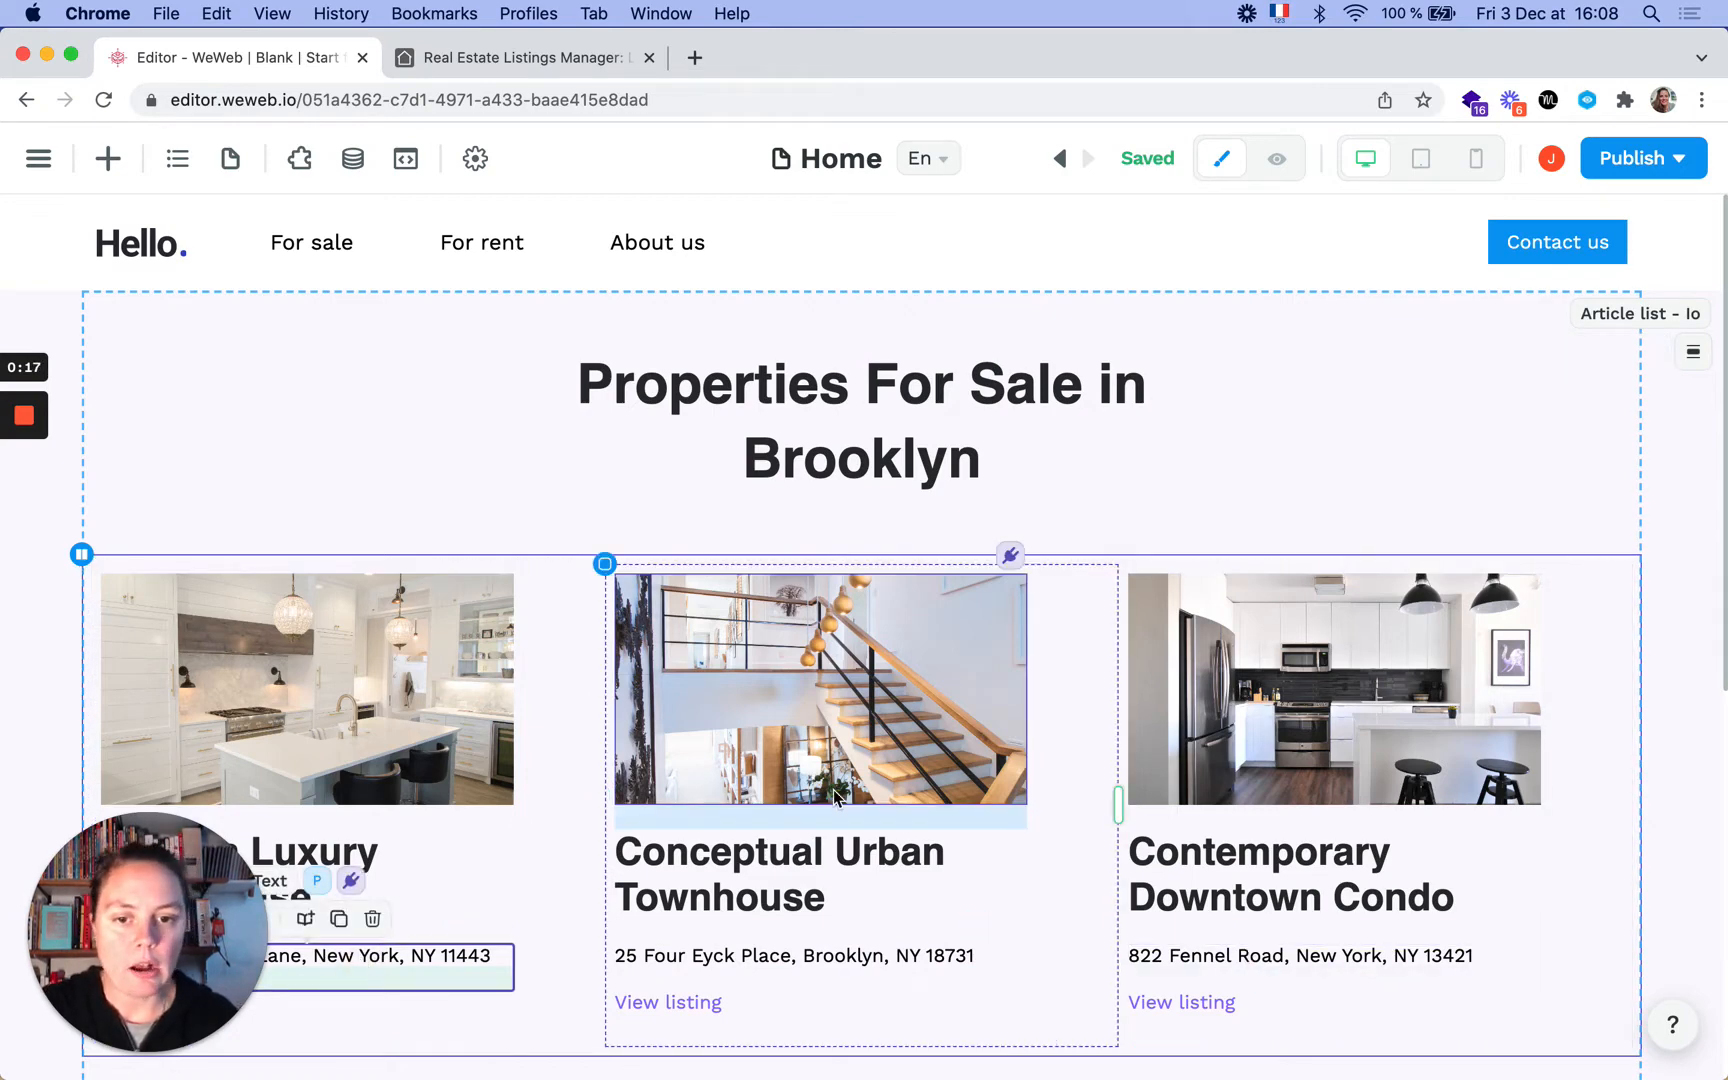
pyautogui.click(1276, 158)
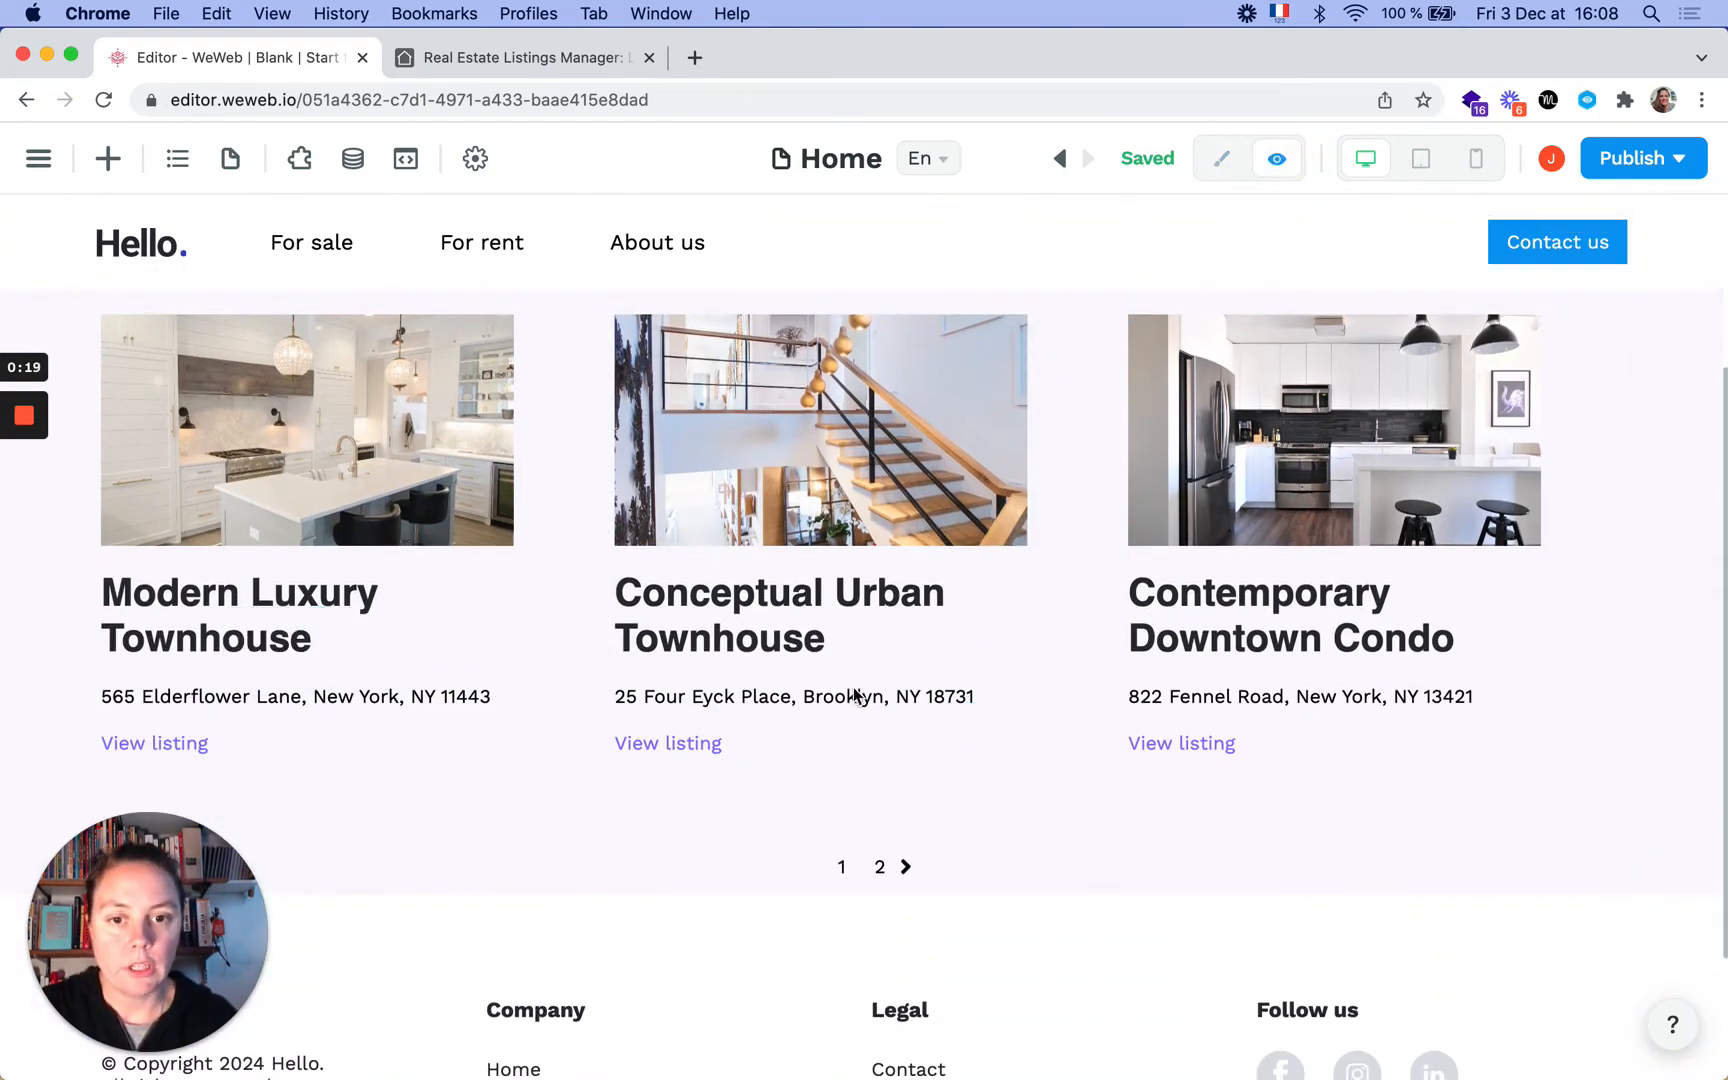
pyautogui.click(880, 866)
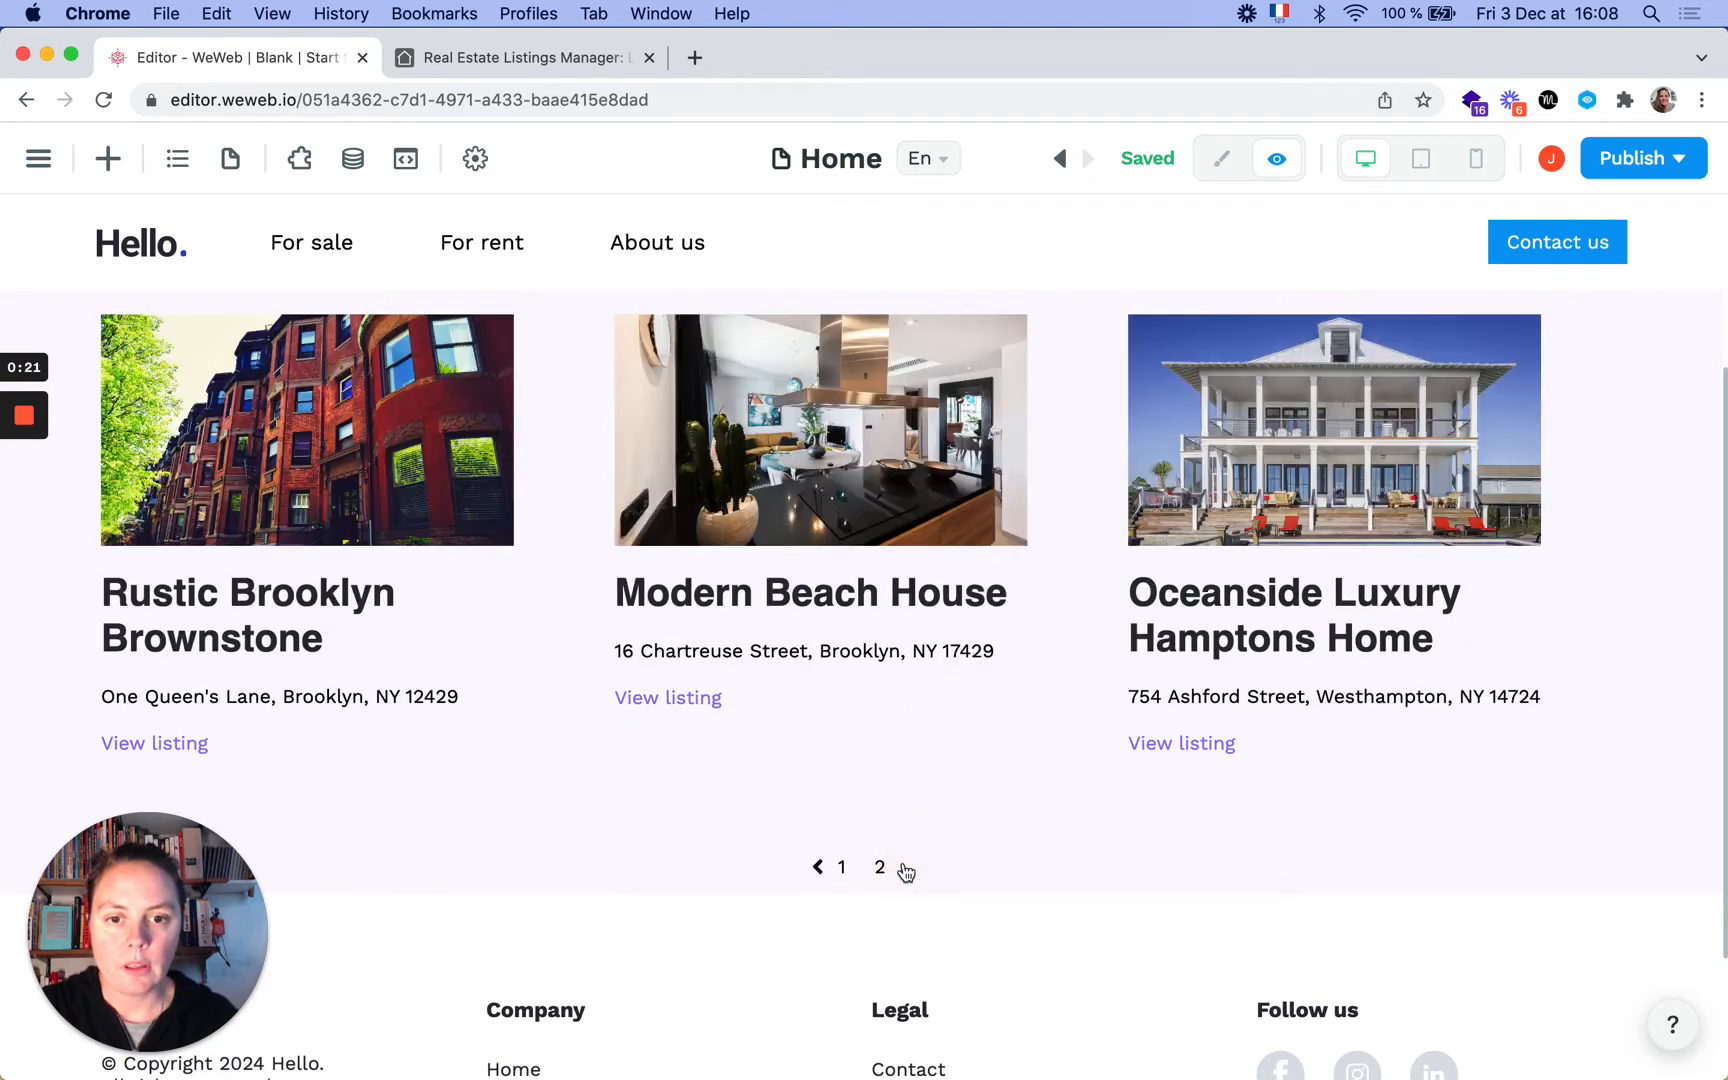
pyautogui.moveTo(1344, 728)
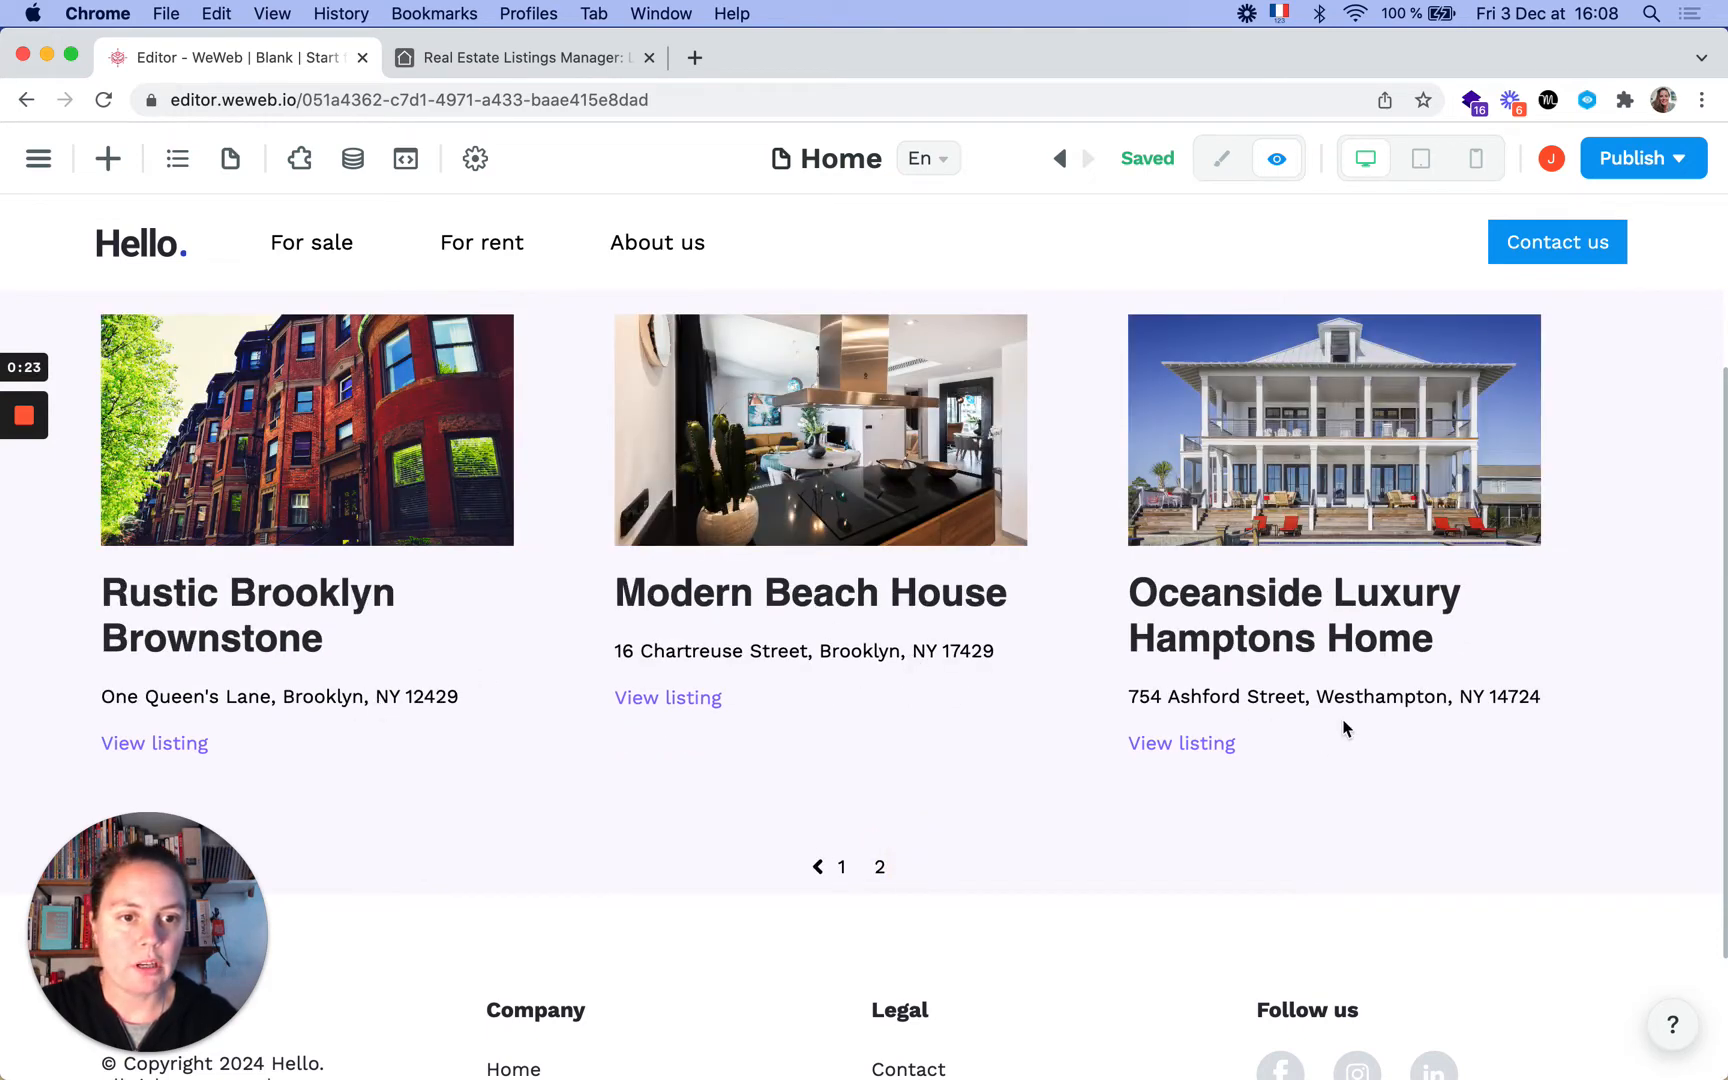
pyautogui.click(880, 866)
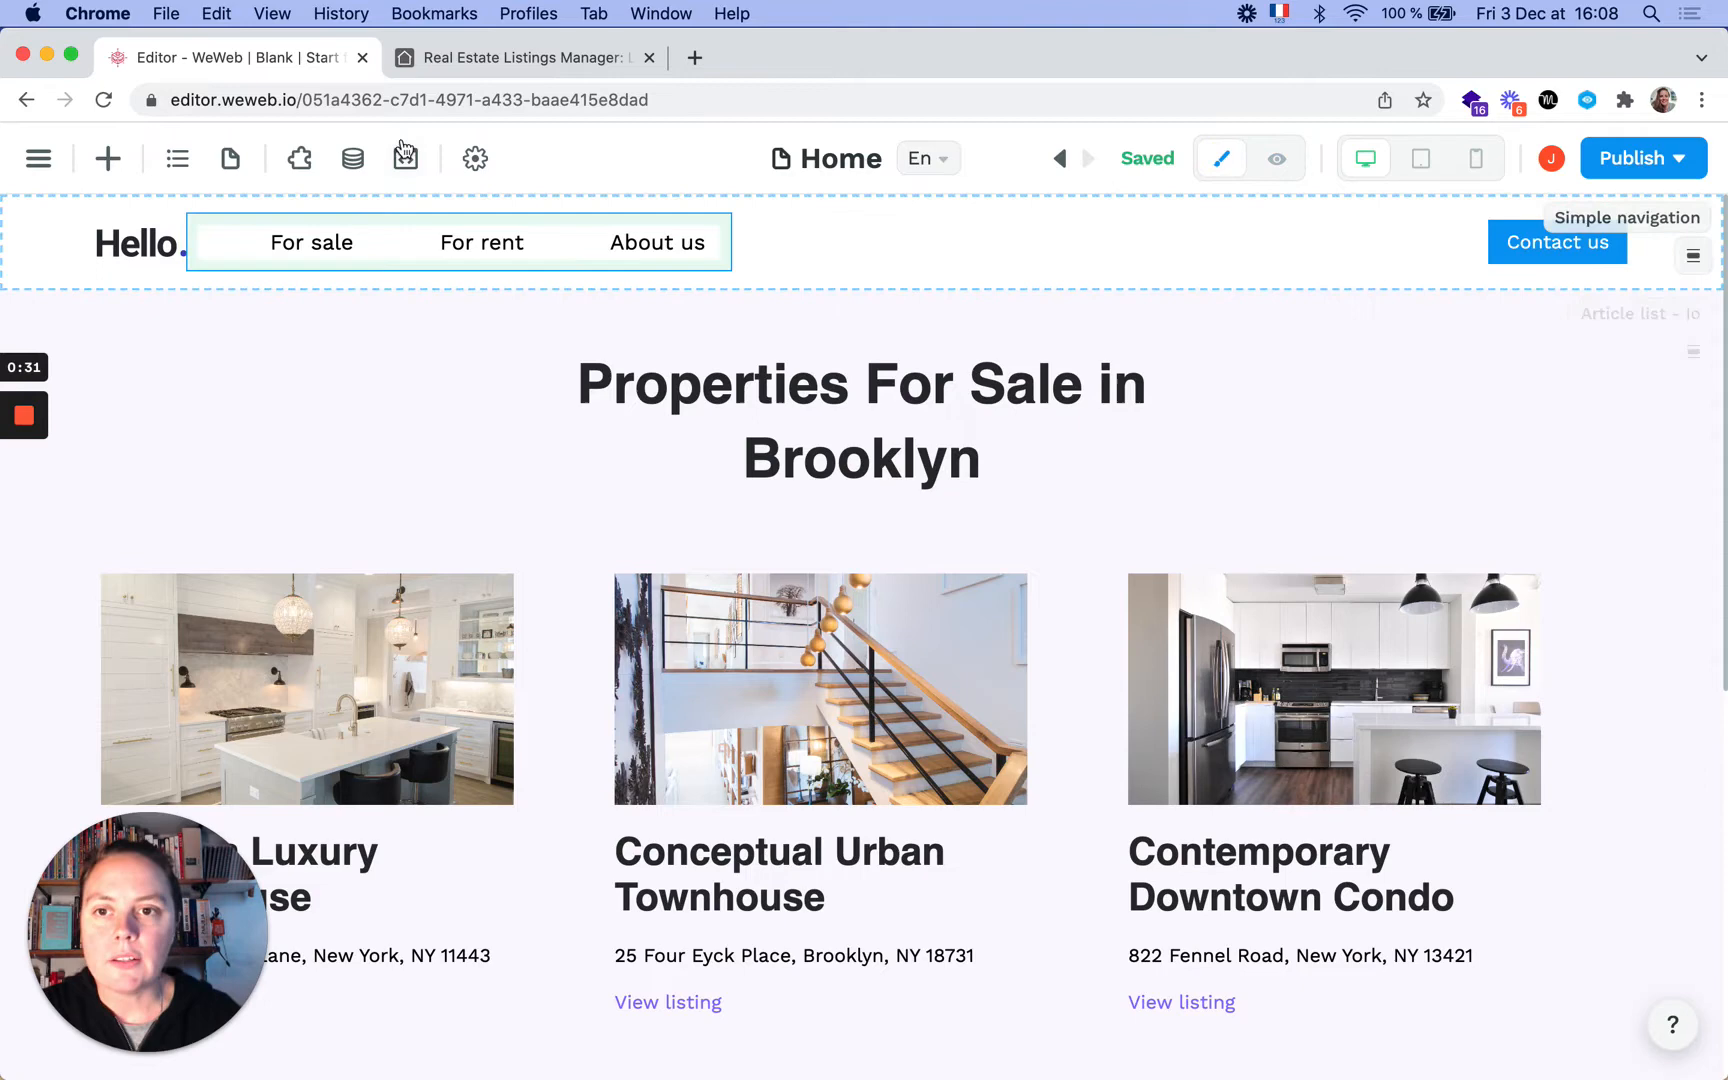
pyautogui.moveTo(352, 158)
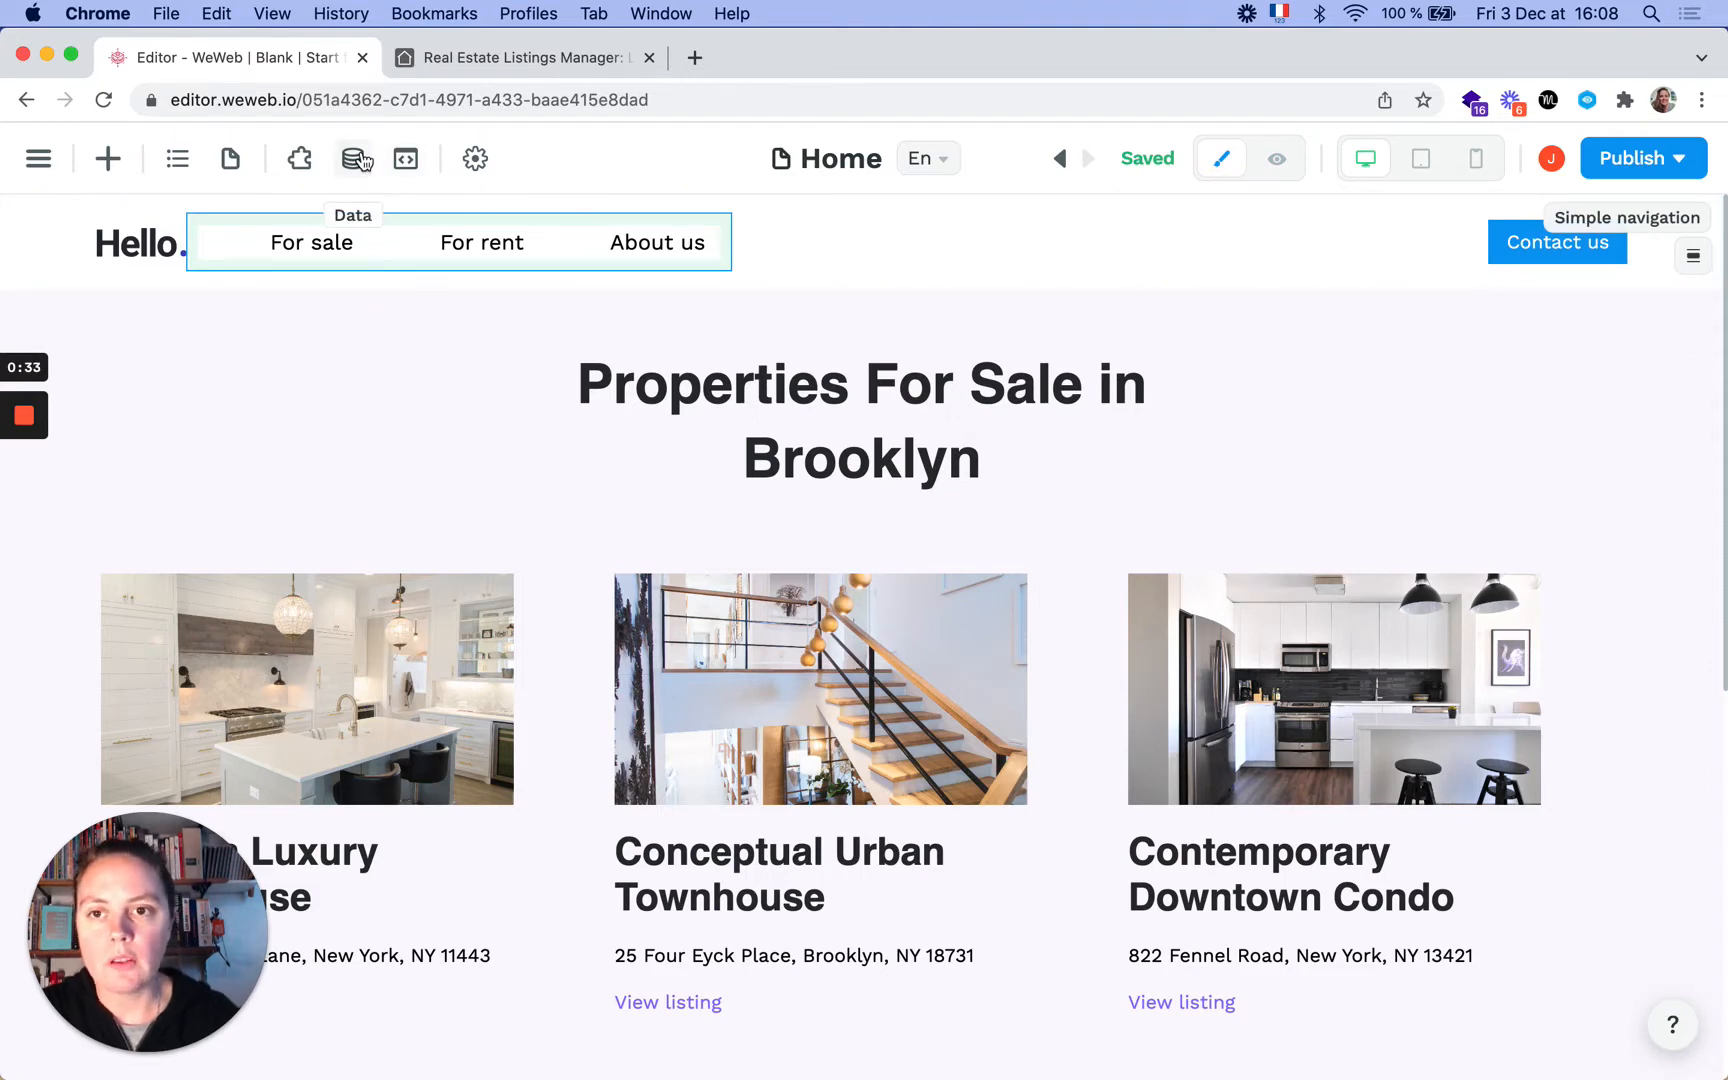
# Step: Add a filter condition on the Name field to the Real estate listings collection
pyautogui.click(352, 158)
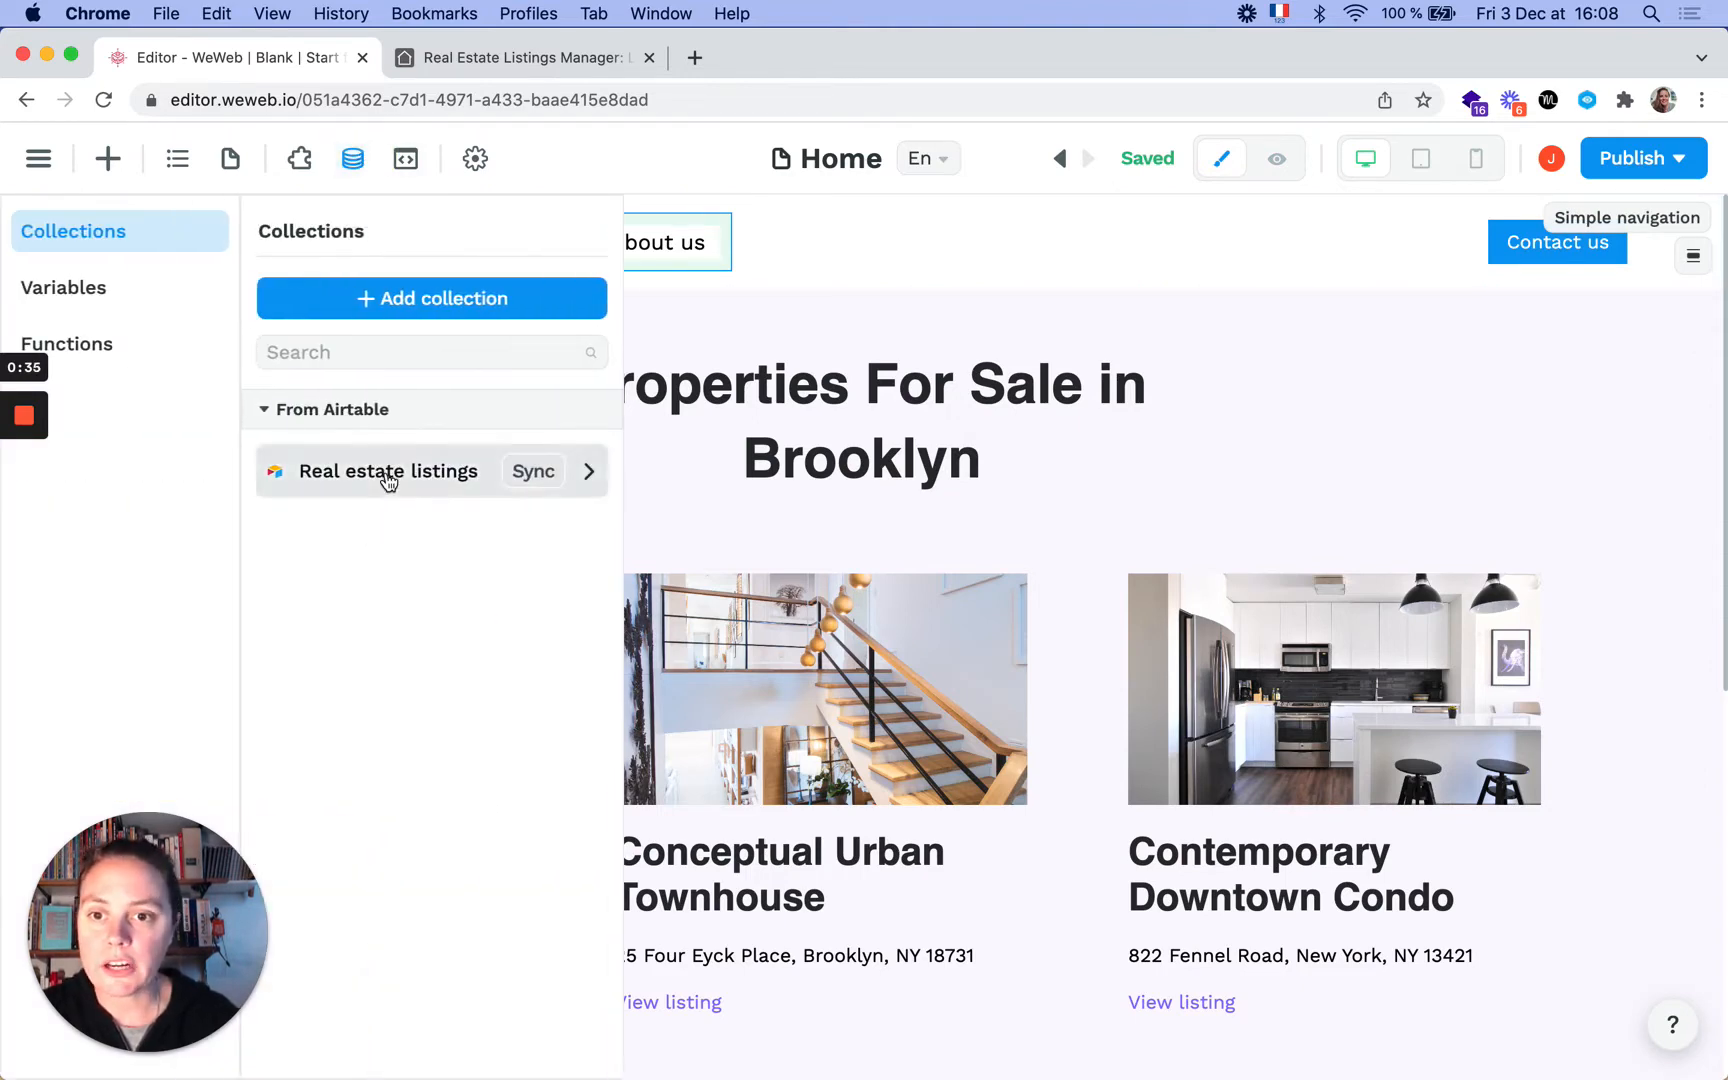
pyautogui.click(388, 470)
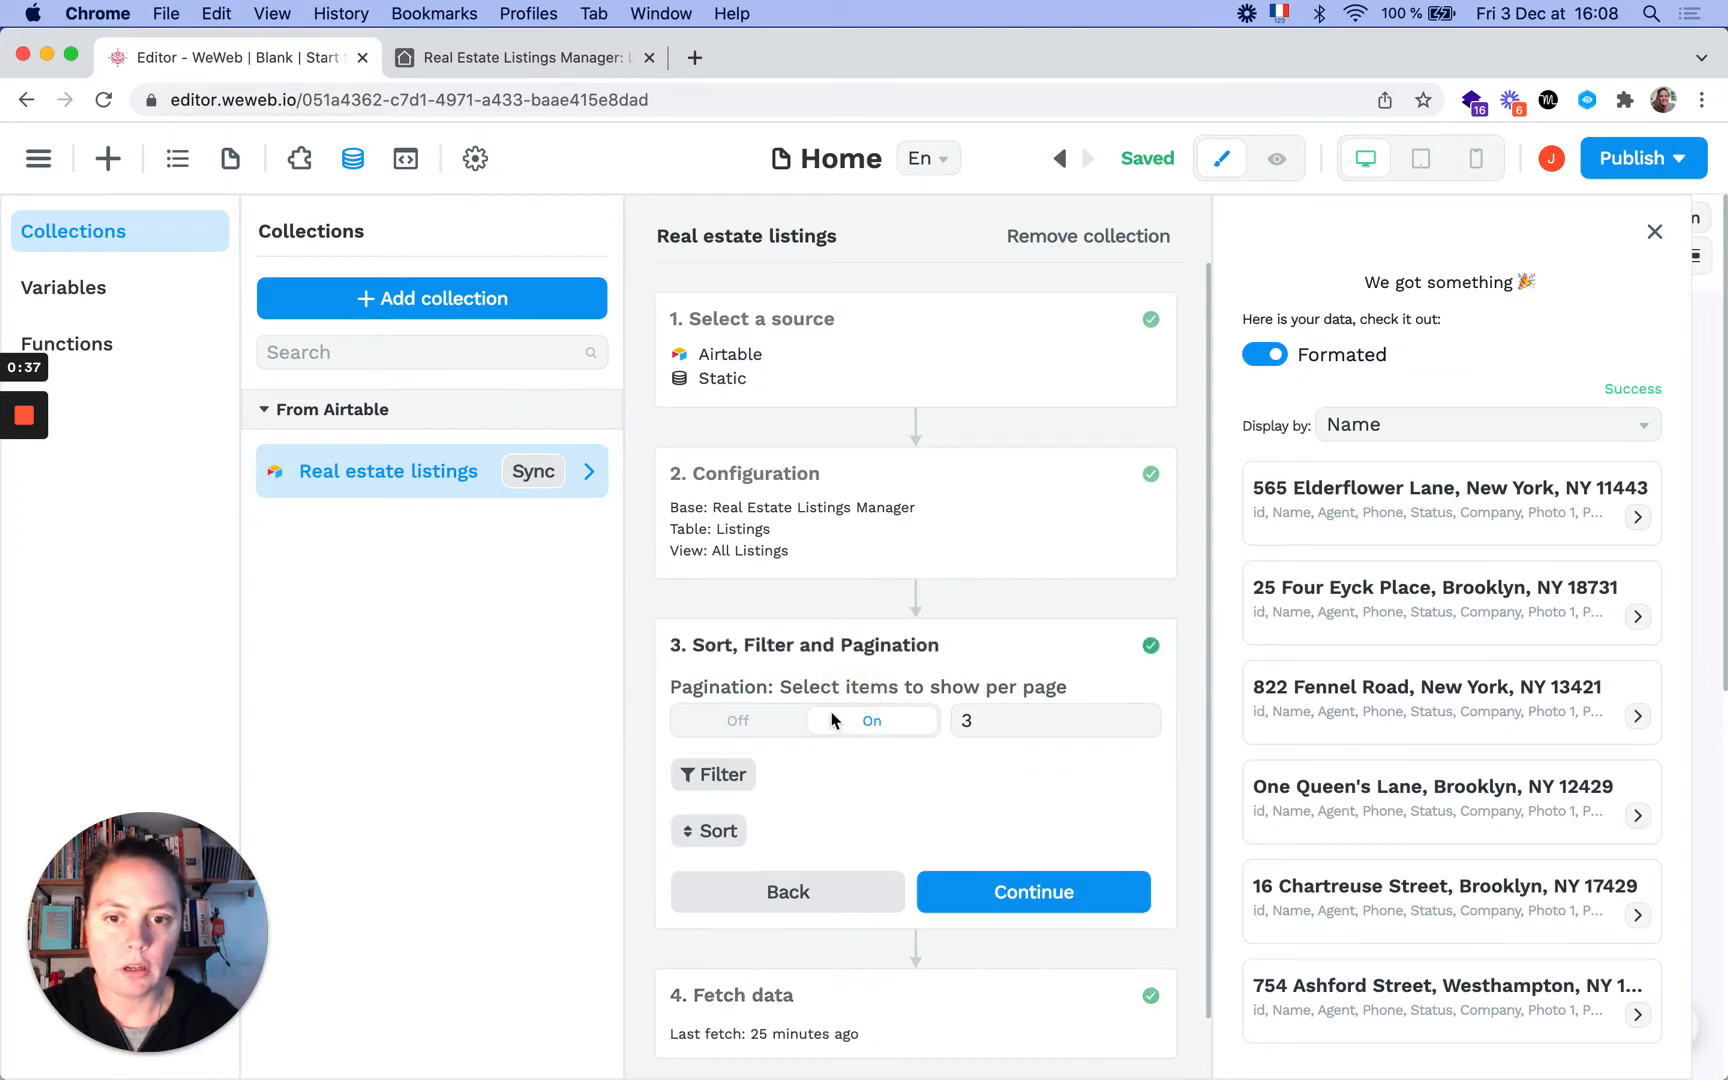
pyautogui.click(714, 774)
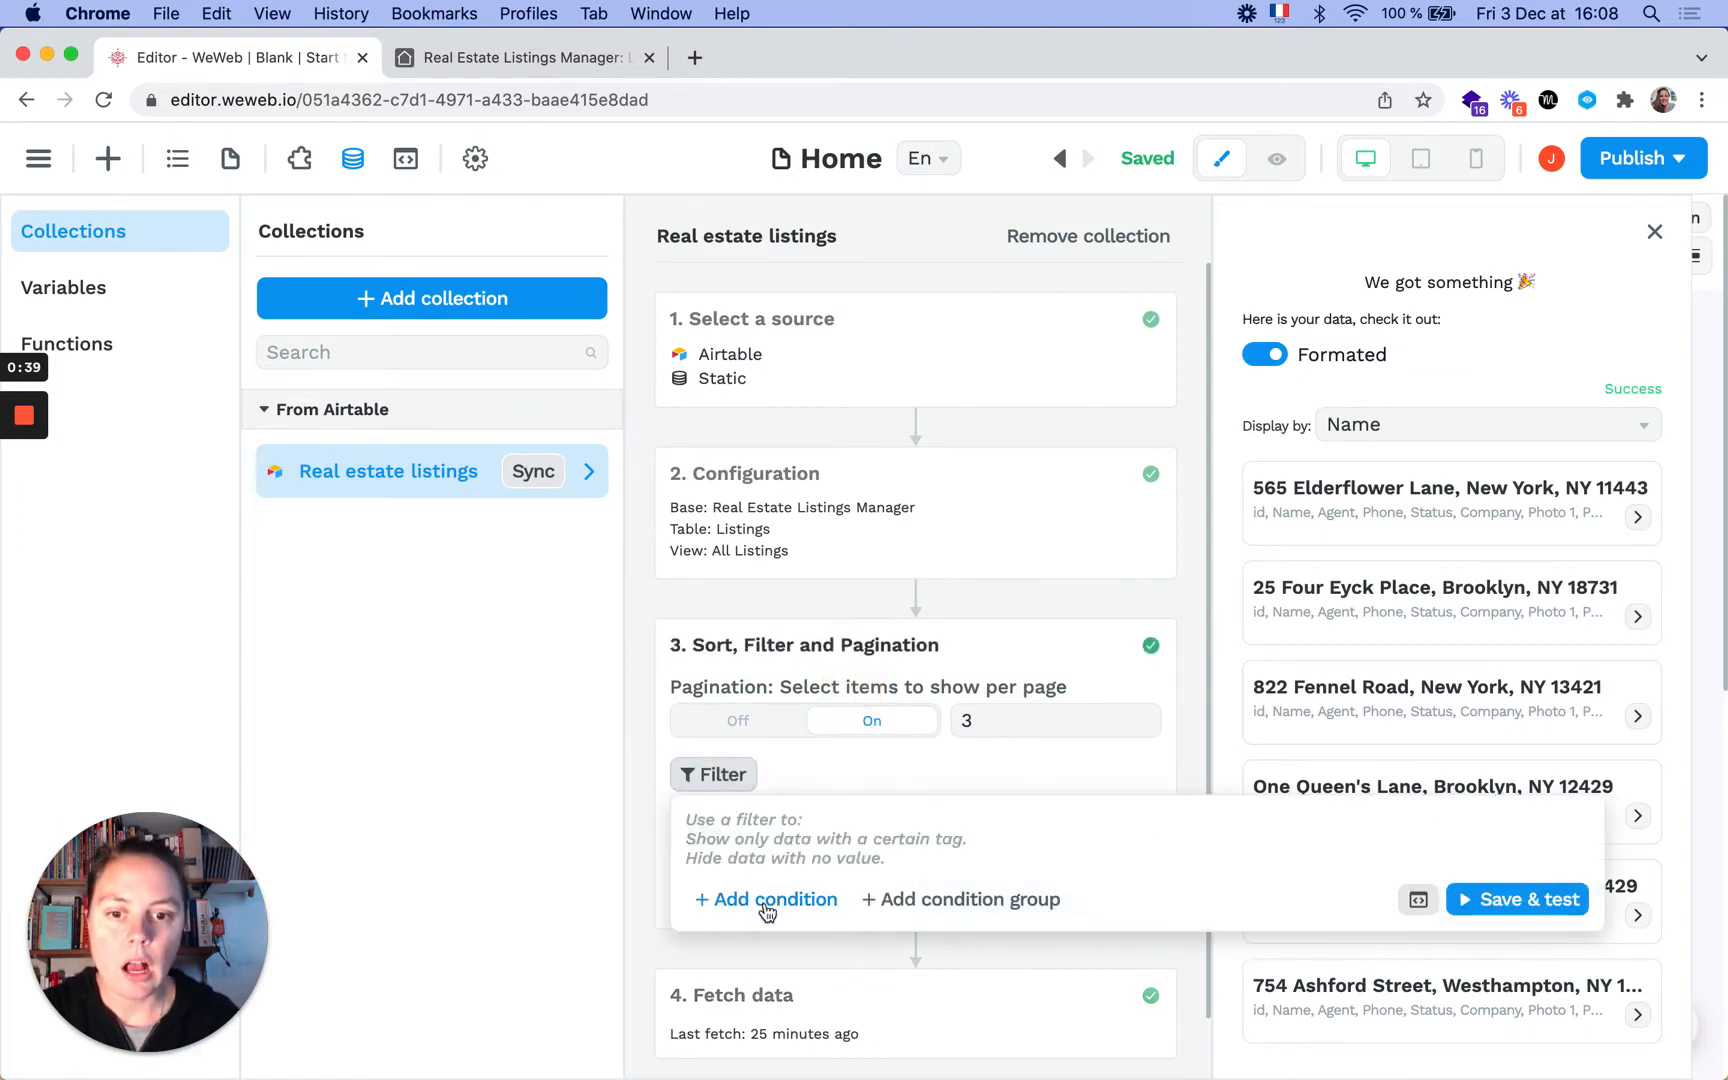
pyautogui.click(764, 900)
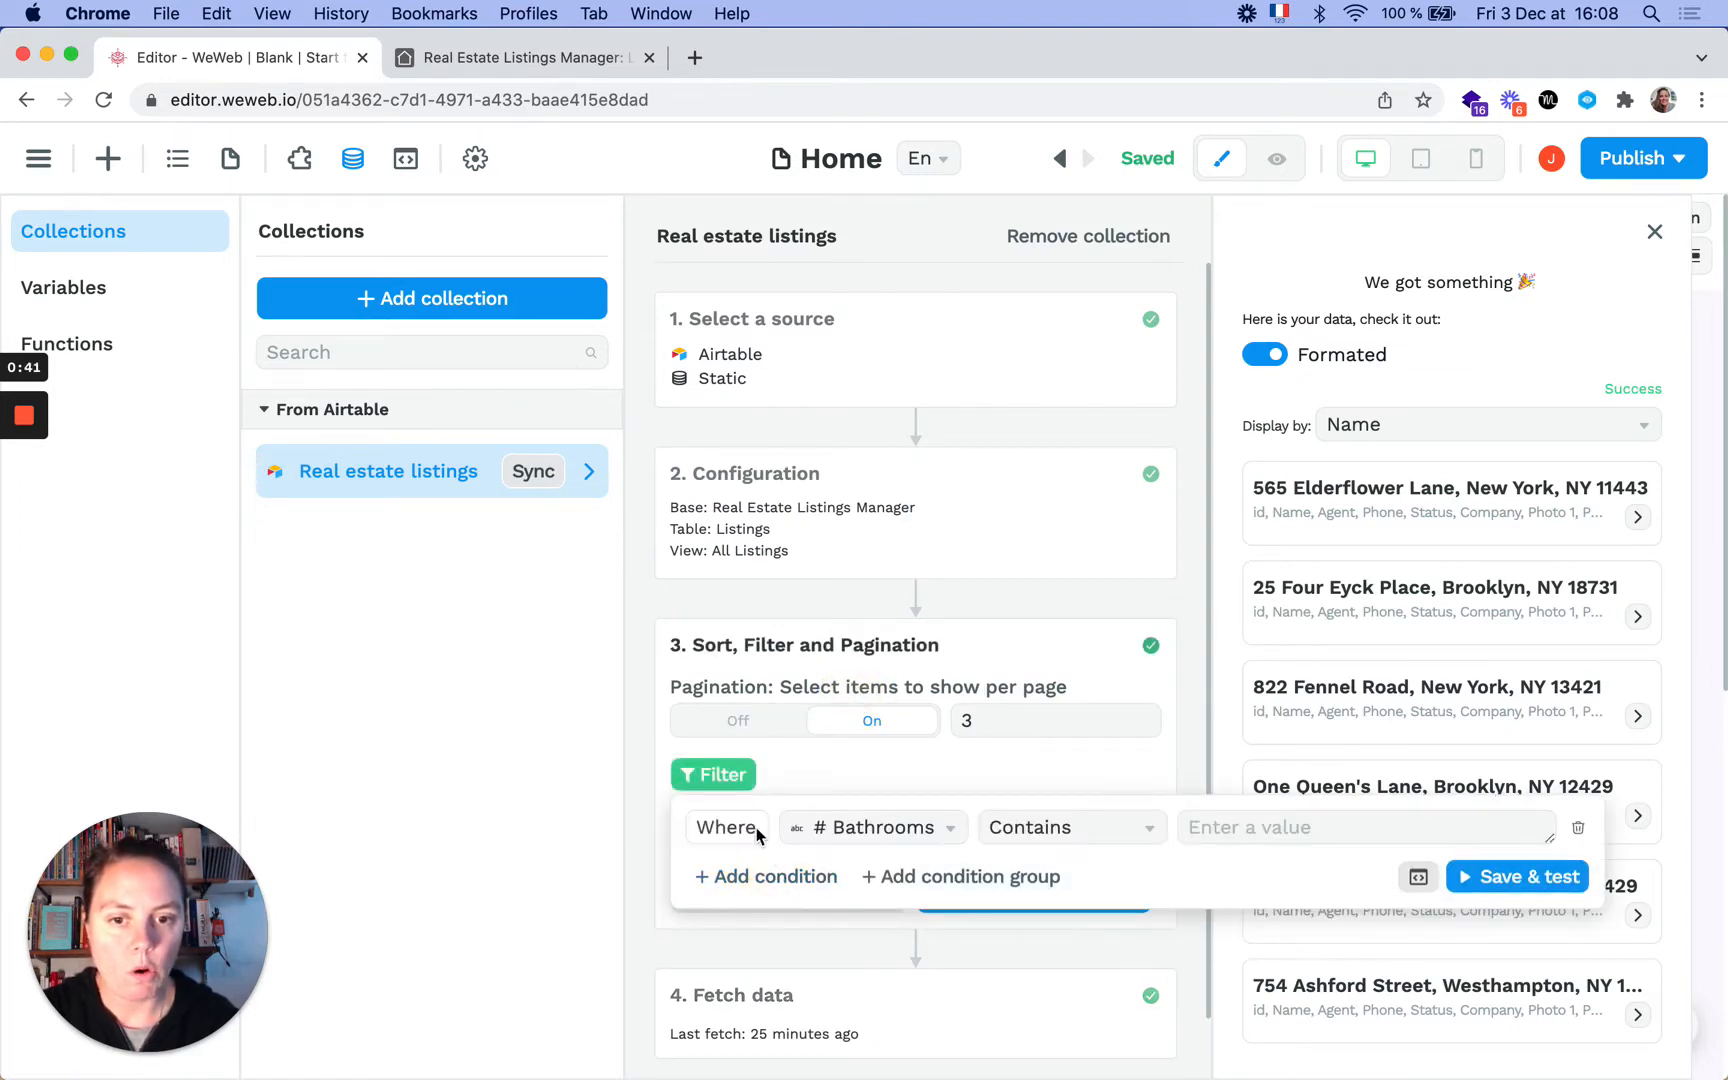
pyautogui.click(870, 828)
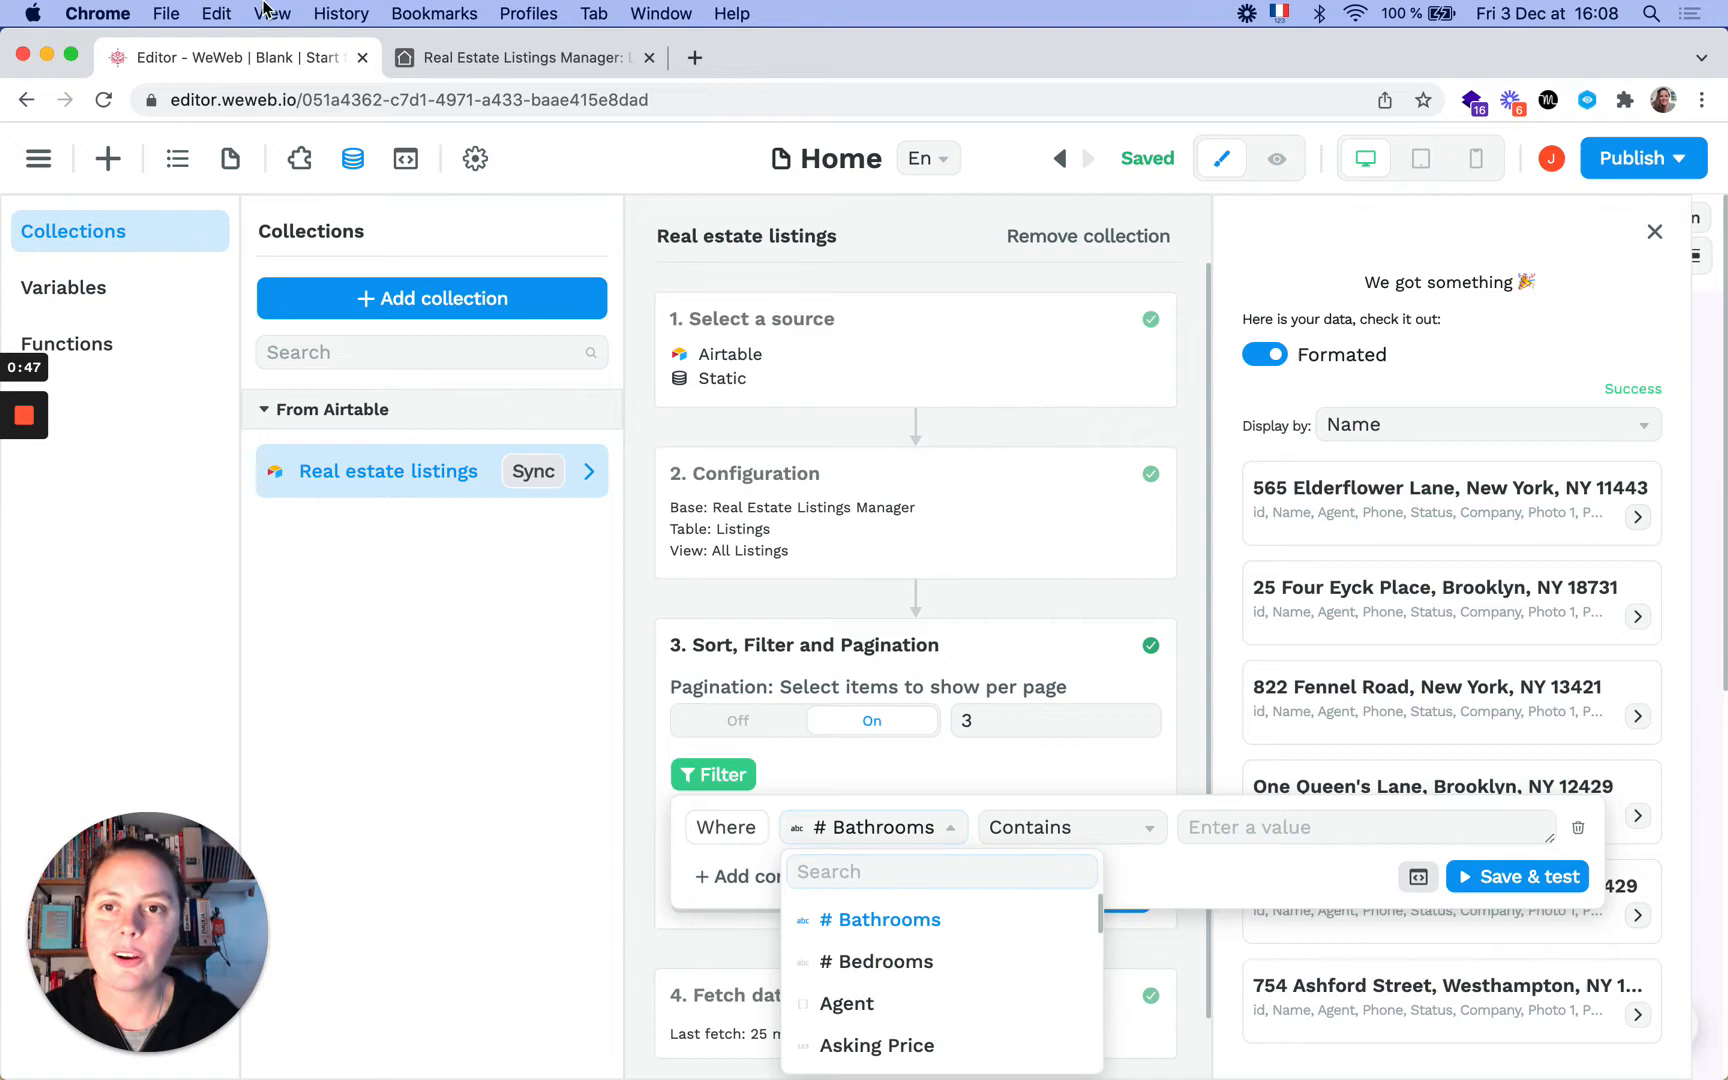
# Step: Check the listing names in the Airtable base, then return to the WeWeb editor
pyautogui.click(518, 56)
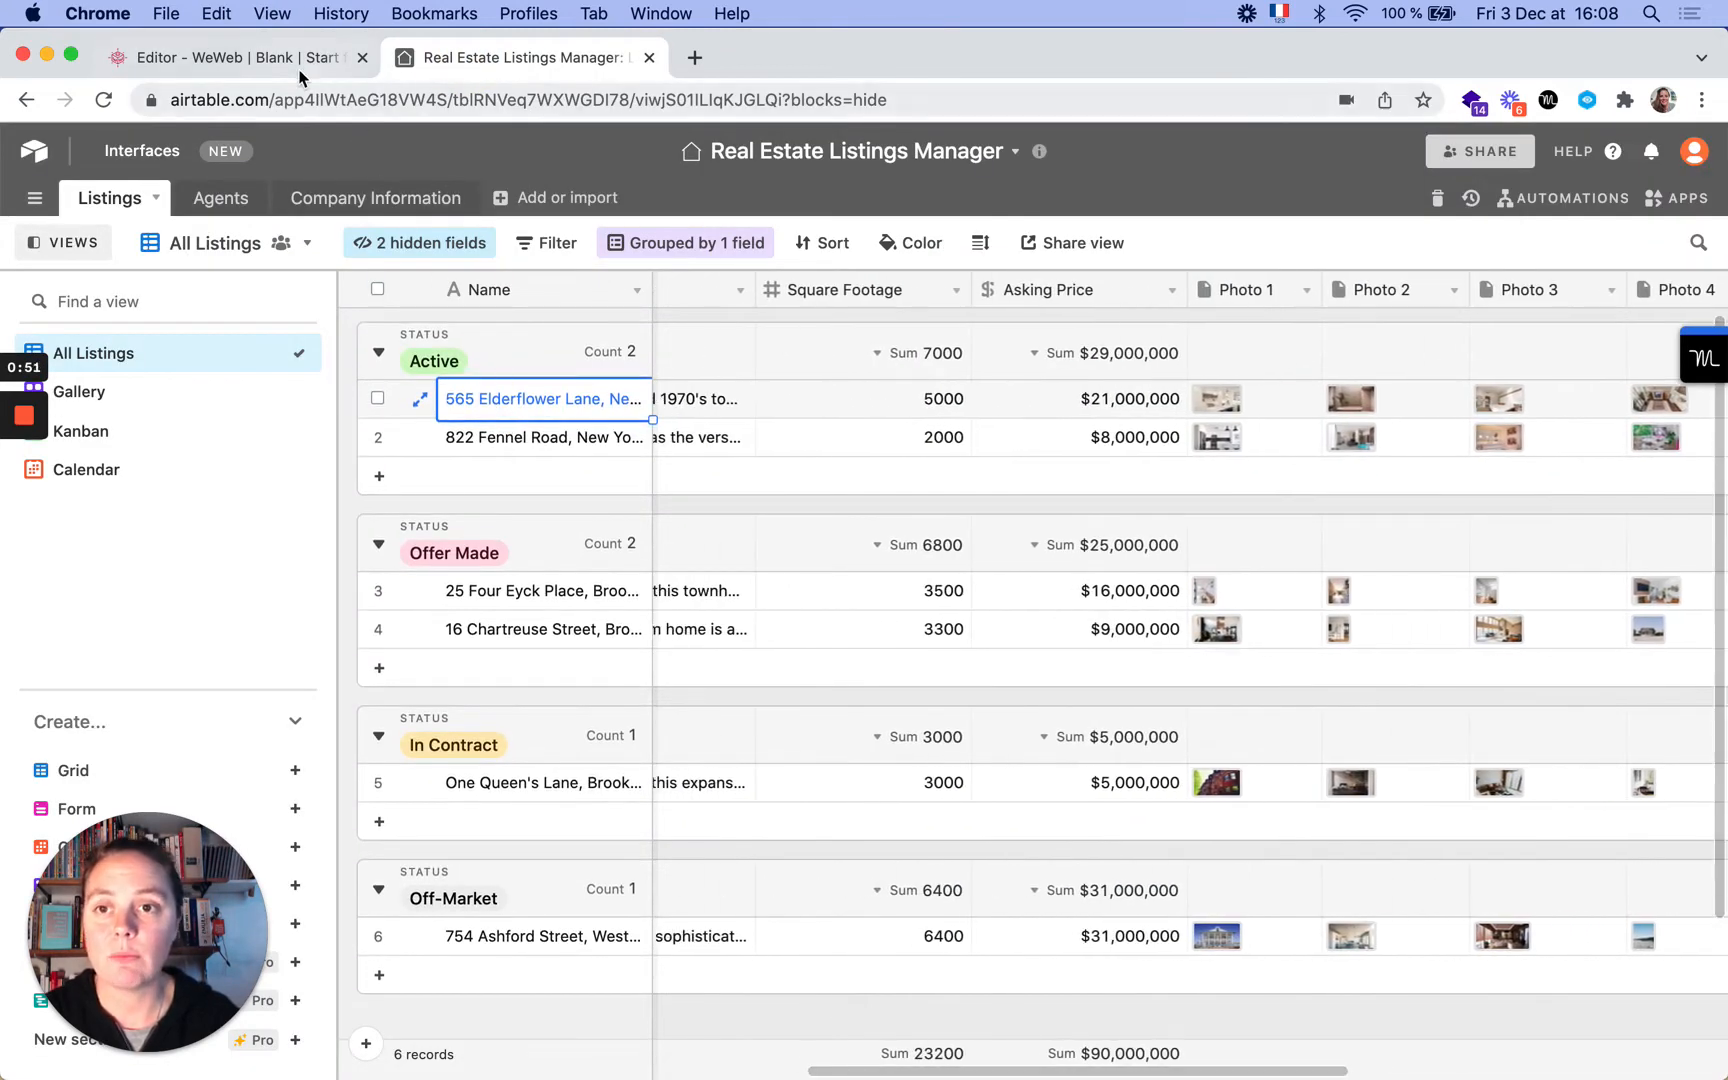
pyautogui.click(228, 56)
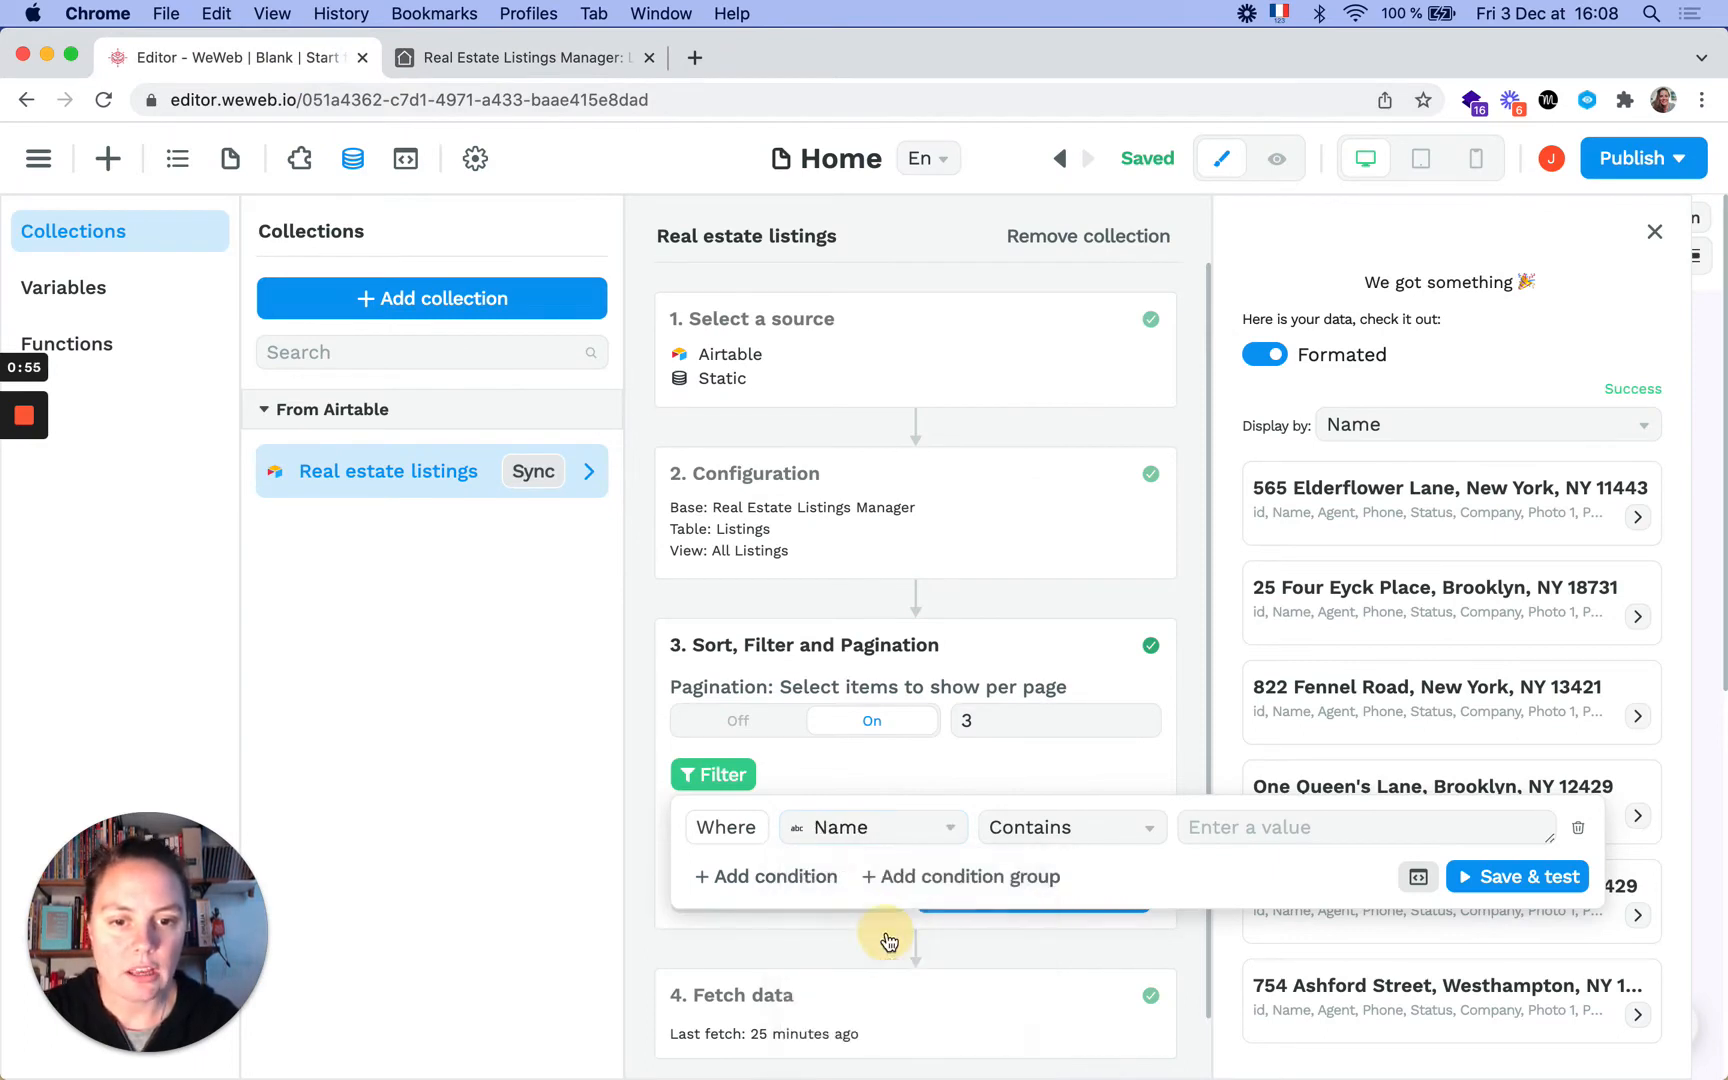
# Step: Set the condition value to 'Brooklyn', save and test, and finish the collection setup
pyautogui.write('Brooklyn')
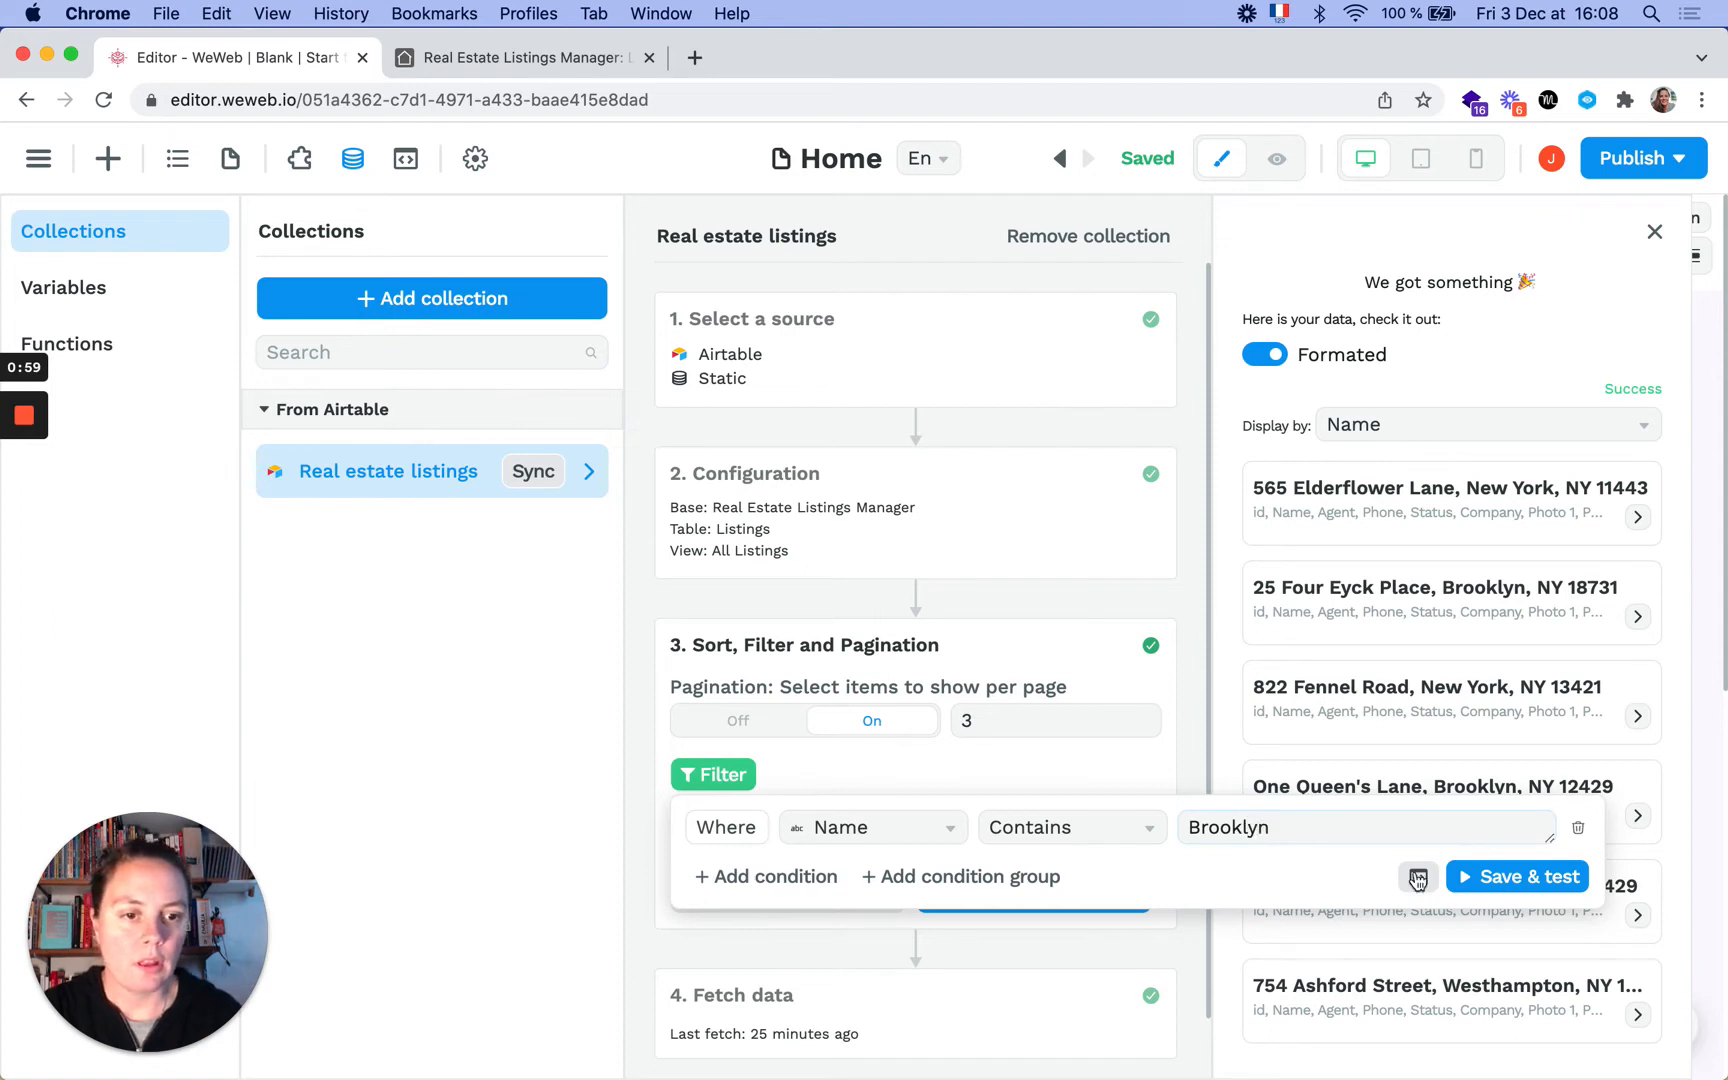
pyautogui.click(1526, 876)
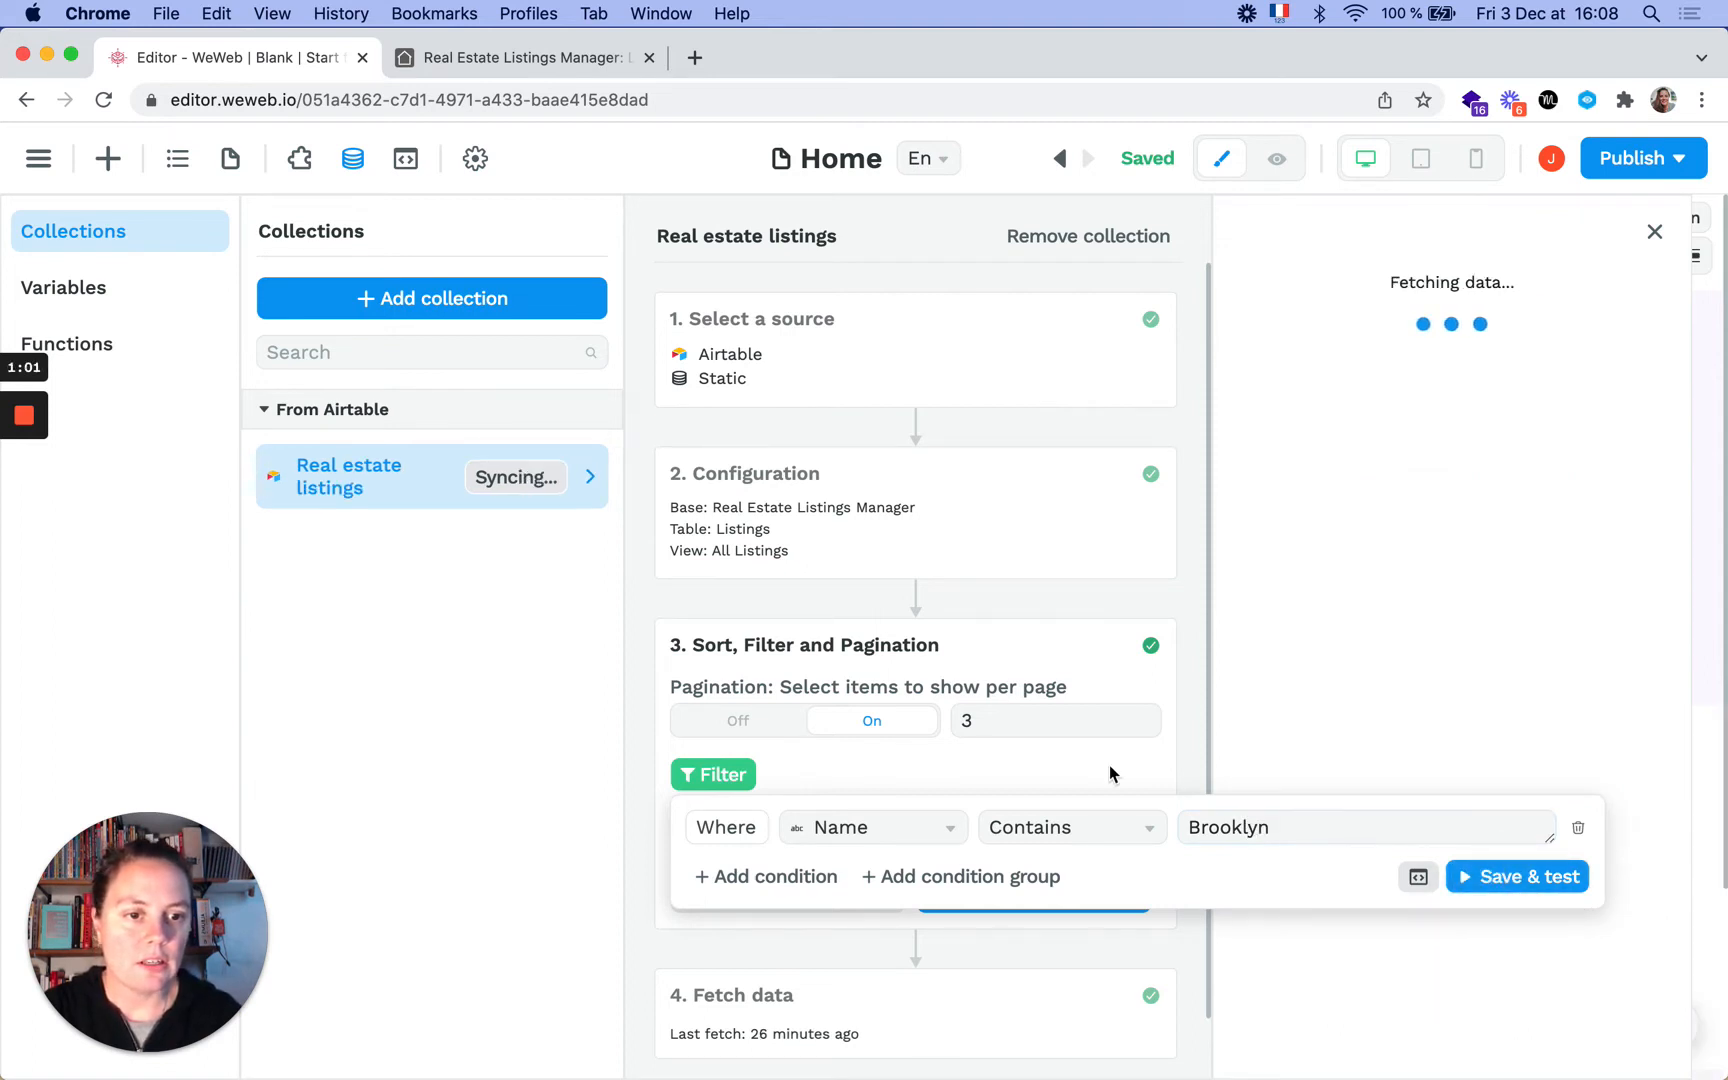
pyautogui.click(1518, 876)
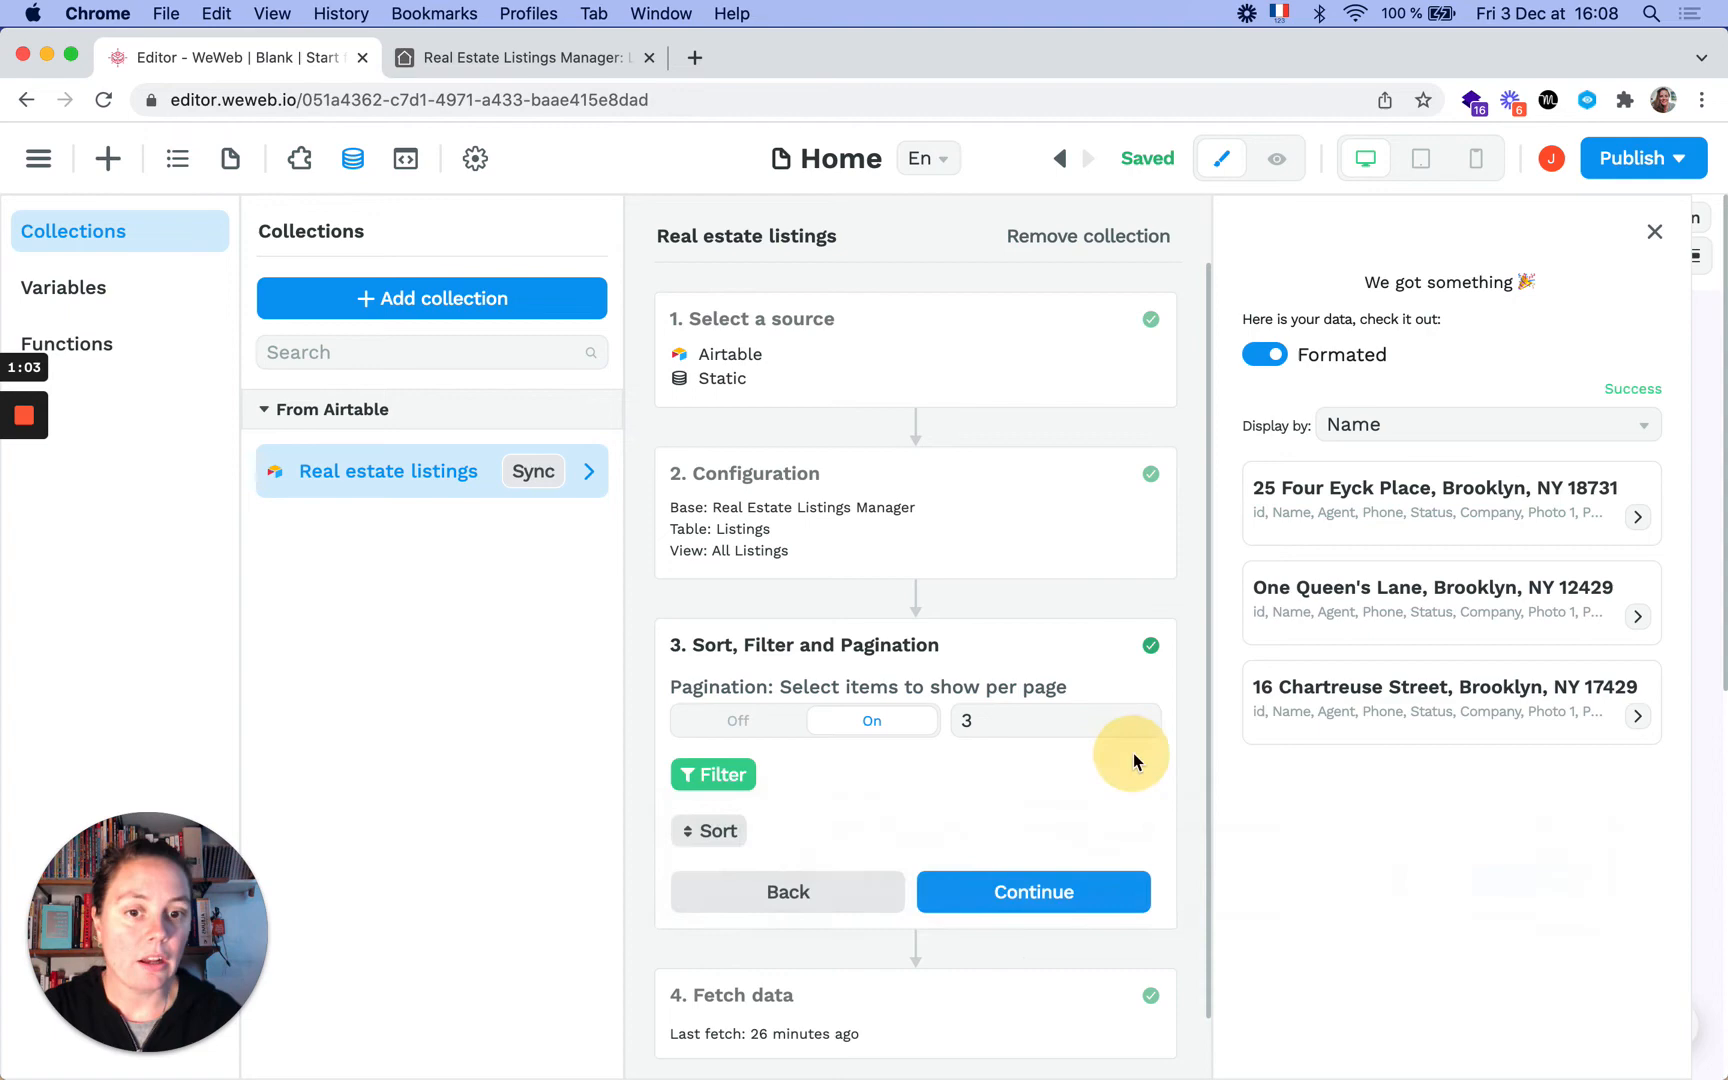
pyautogui.click(1032, 892)
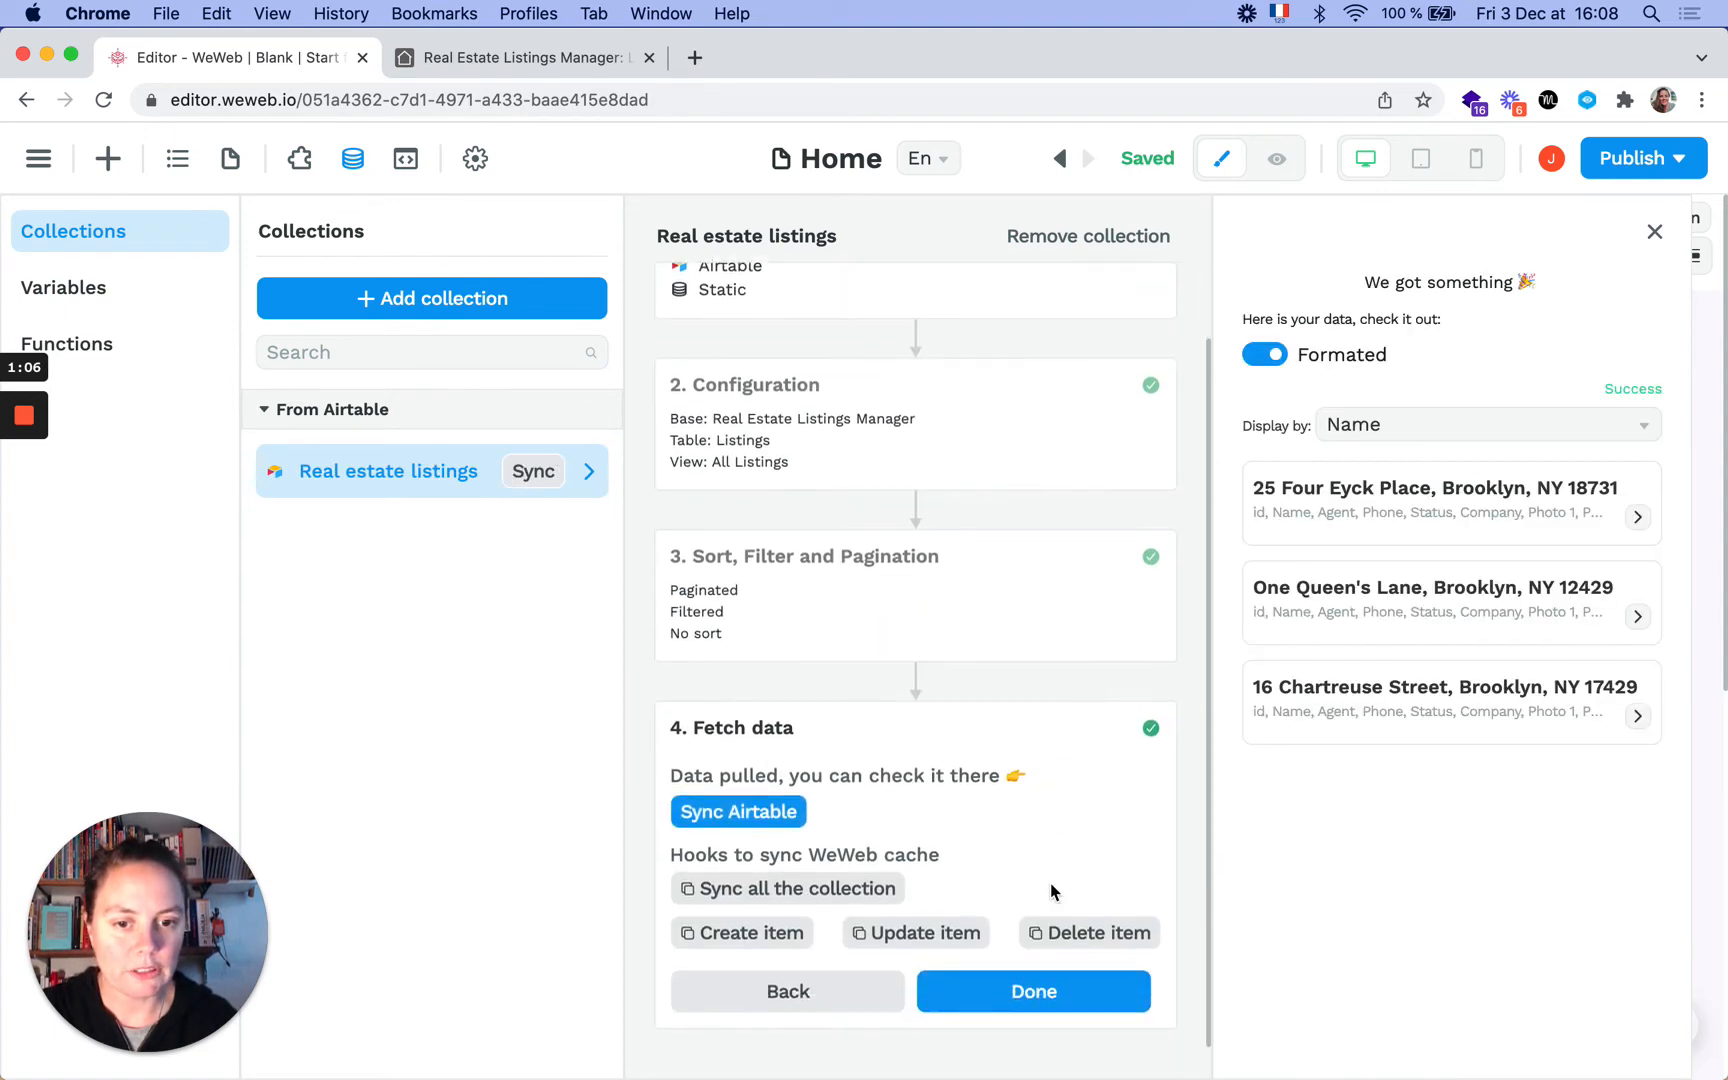
pyautogui.click(1032, 990)
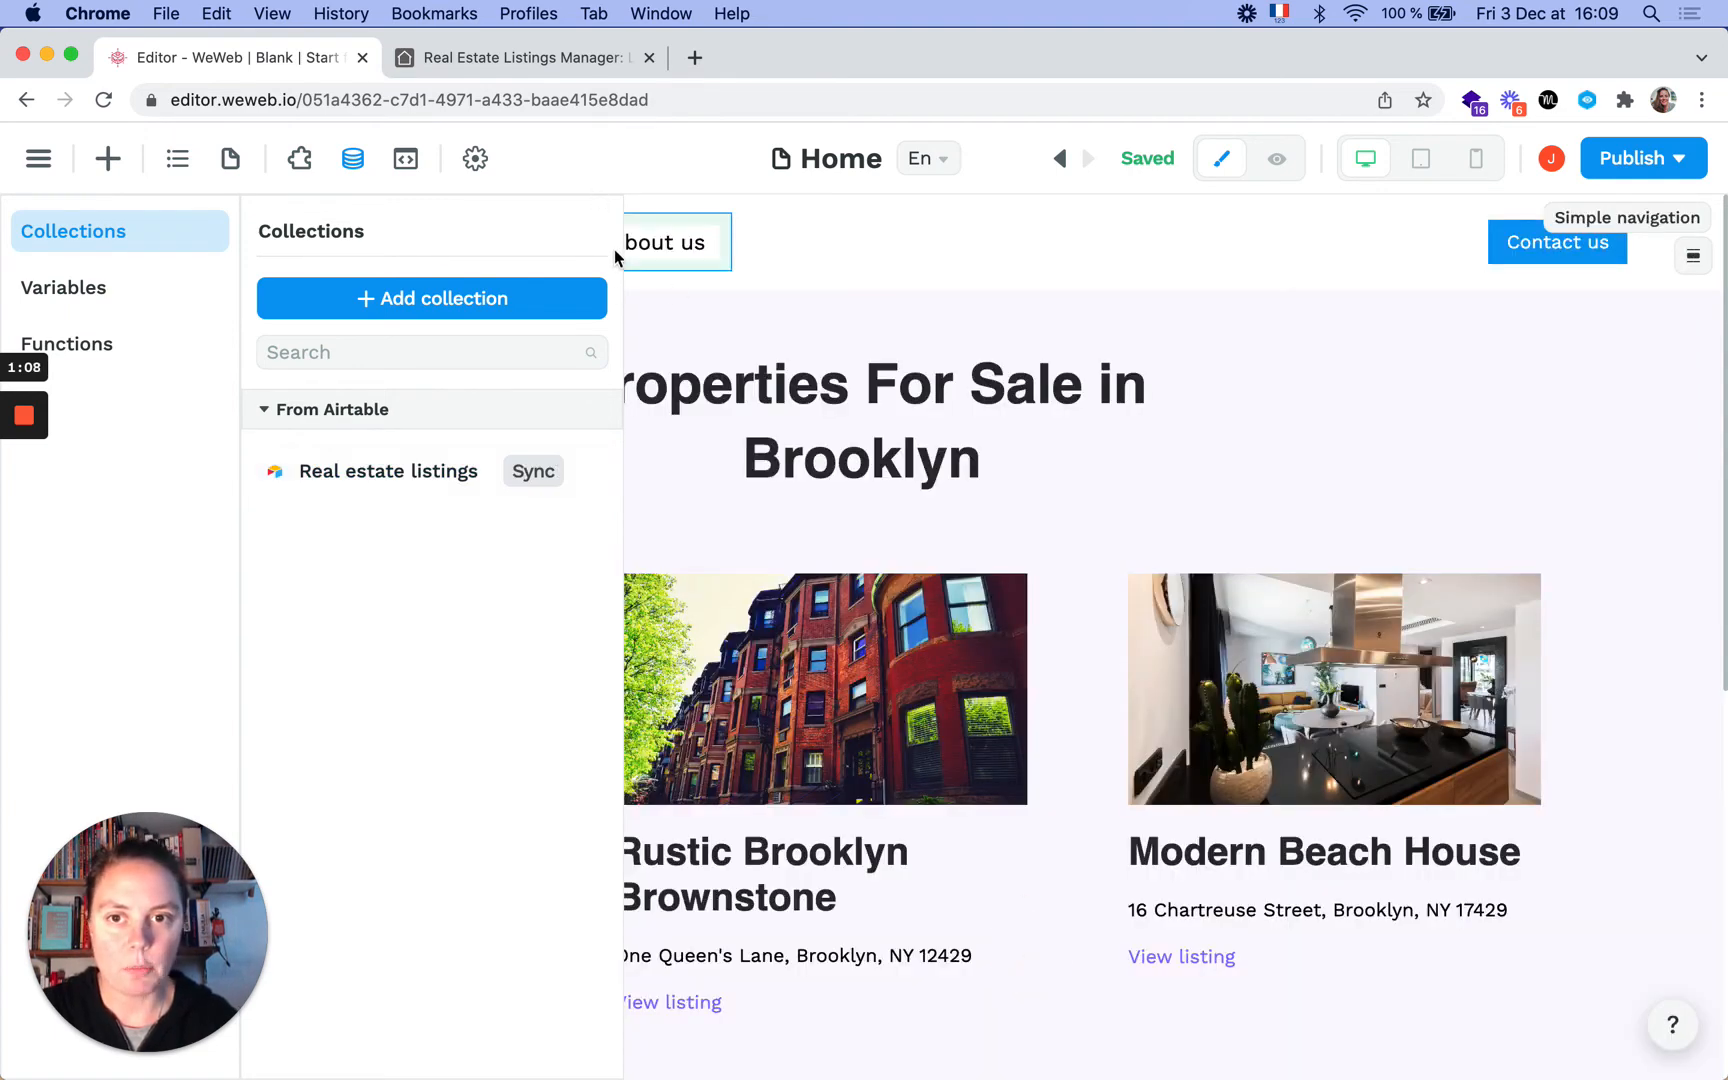